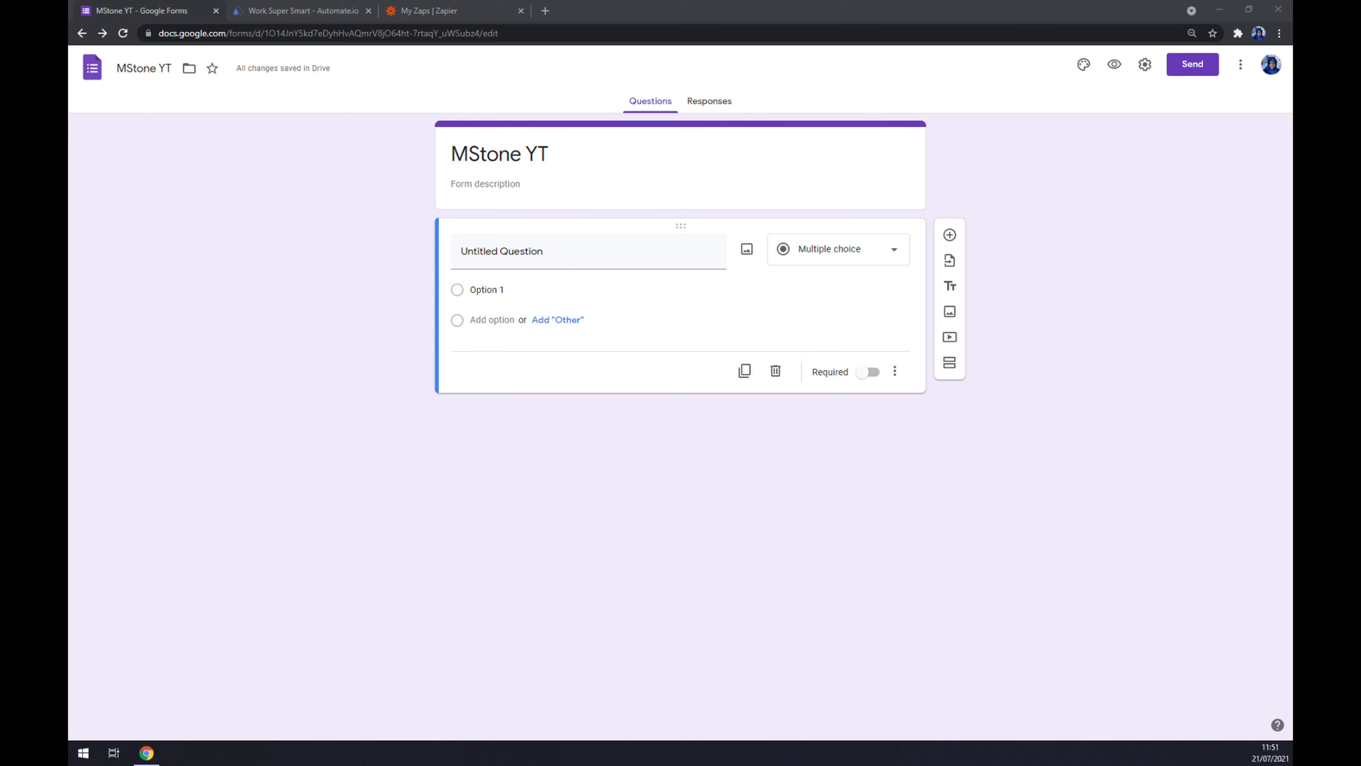
Switch from the Google Forms tab to the Automate.io home page tab.
{"action": "left_click", "coordinate": [299, 11]}
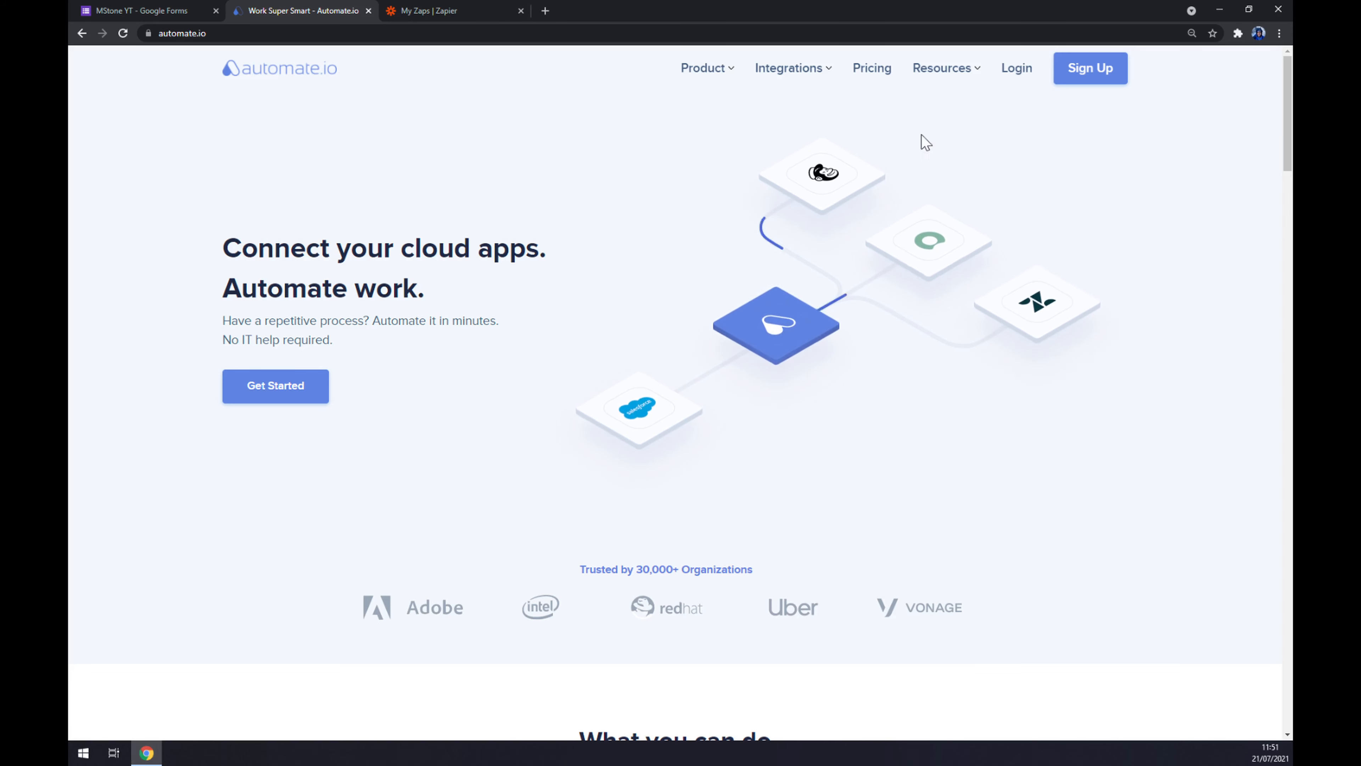
Open the full App Integrations listing from the Integrations menu's See All Categories.
{"action": "left_click", "coordinate": [788, 68]}
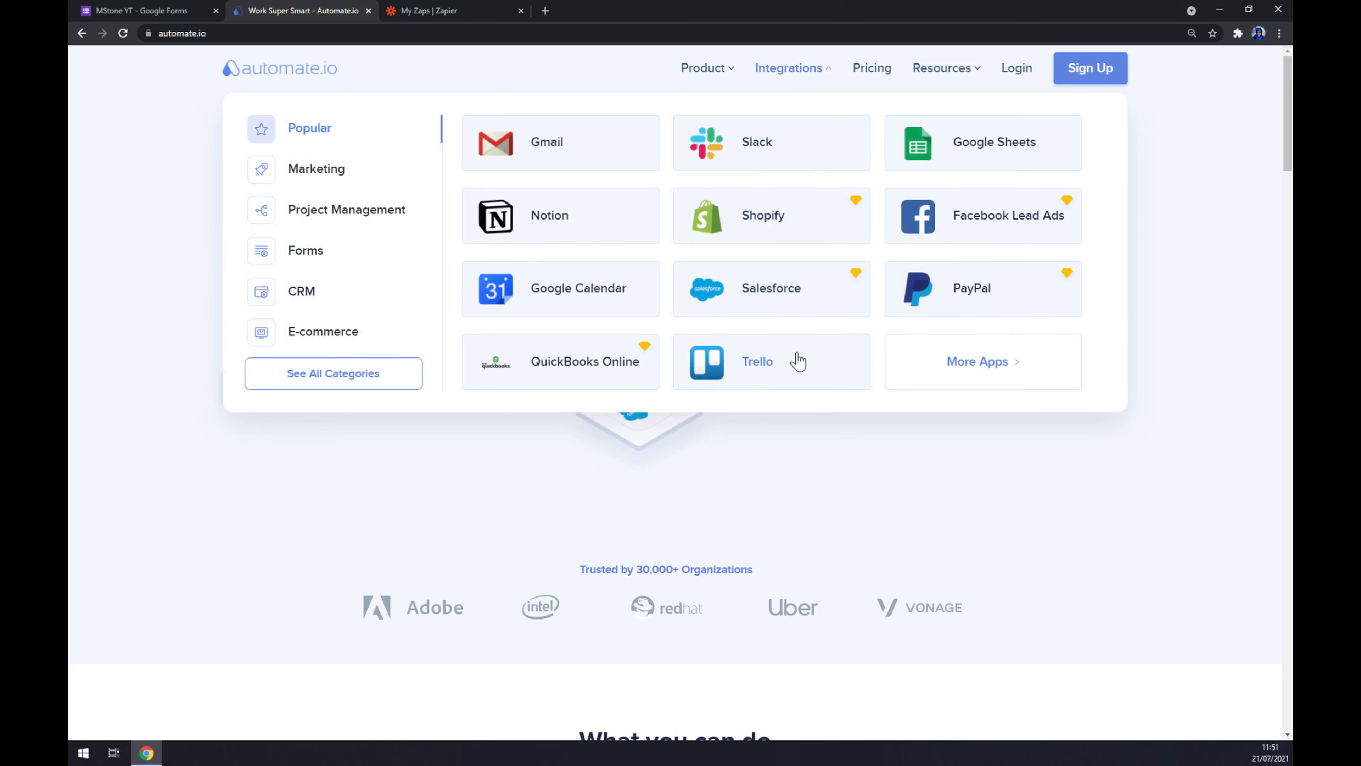
{"action": "mouse_move", "coordinate": [360, 395]}
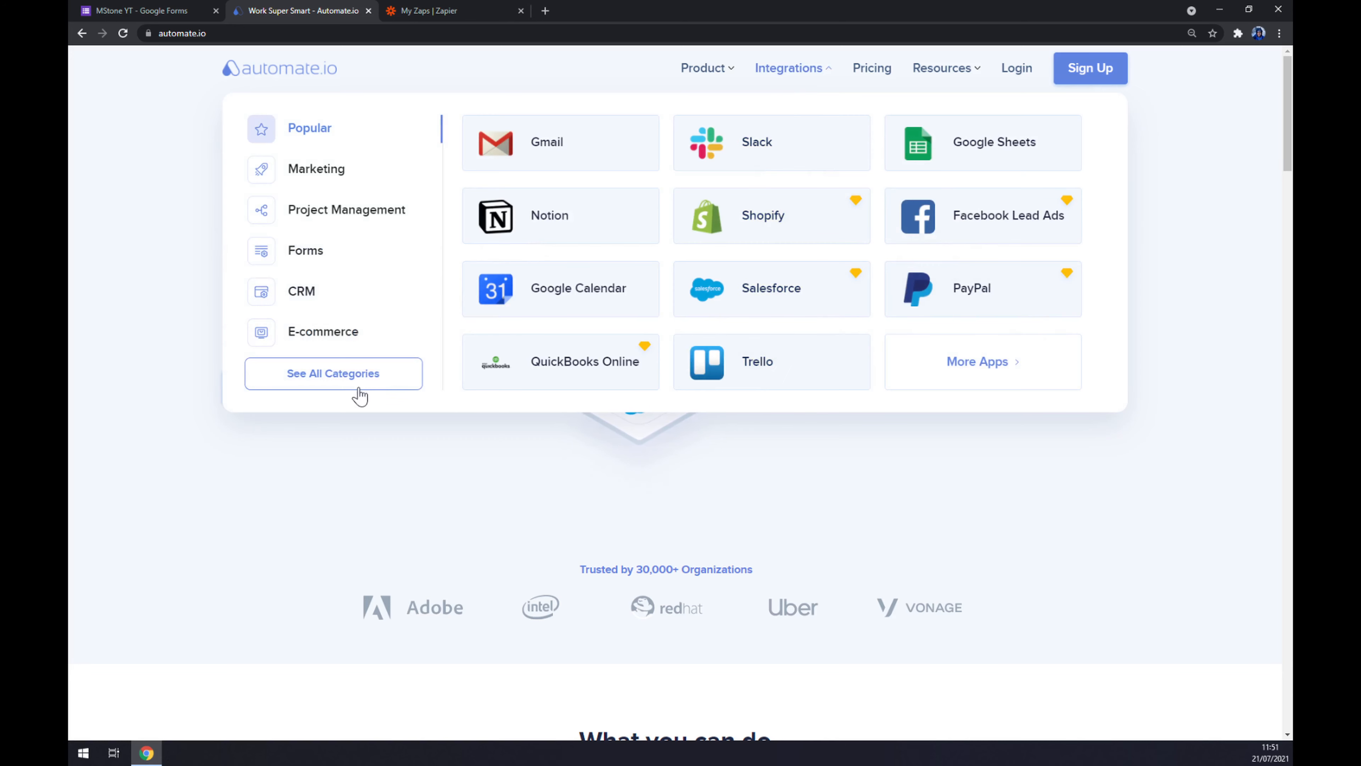
{"action": "left_click", "coordinate": [333, 373]}
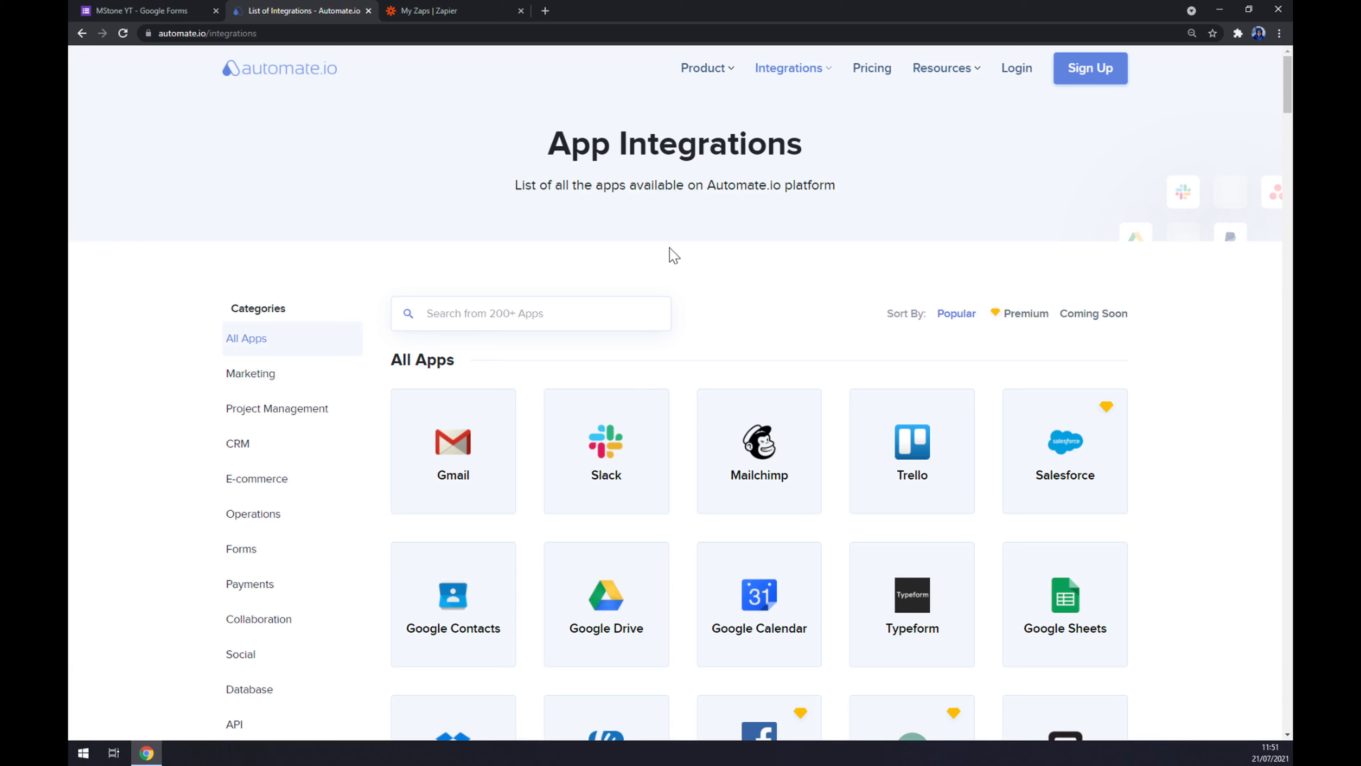
Find Google Forms via 'form', then Mailchimp via 'mail', opening their integration page.
{"action": "type", "text": "form"}
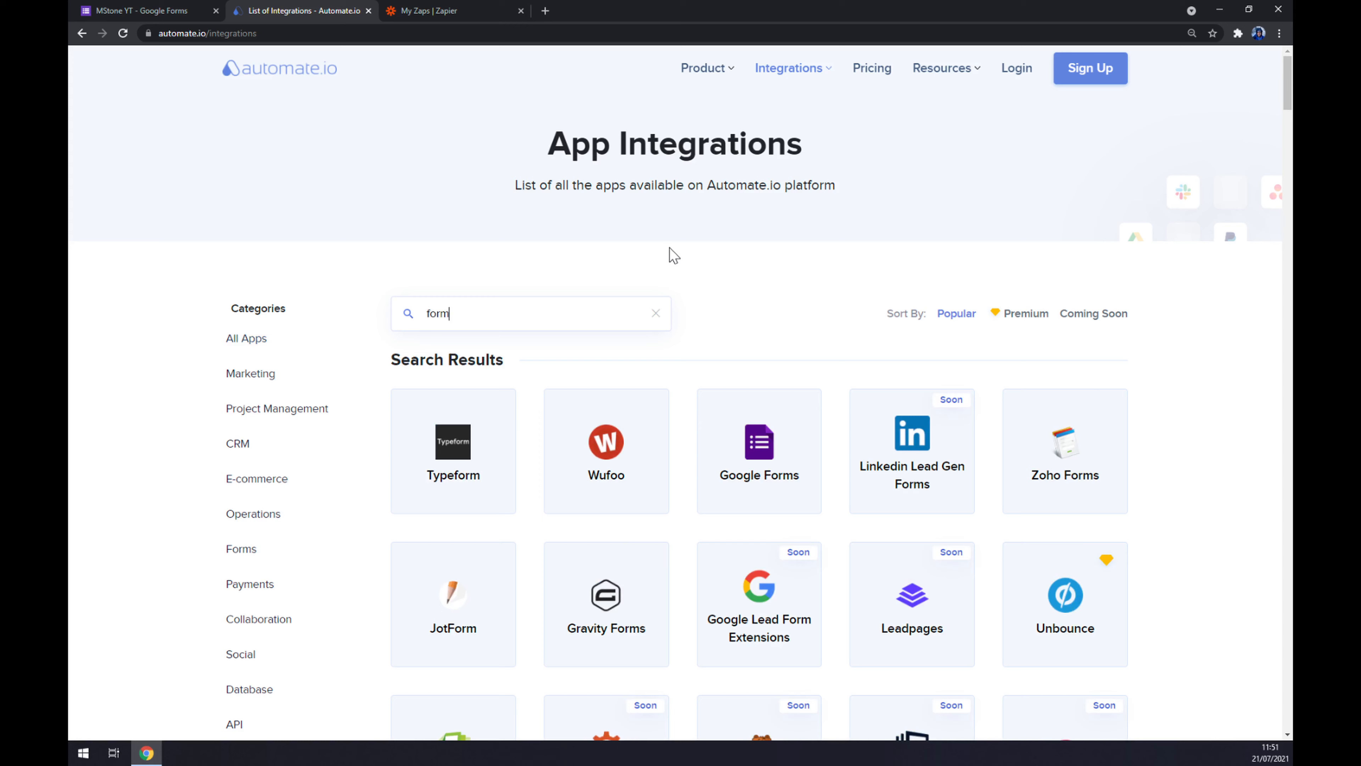
{"action": "left_click", "coordinate": [758, 451]}
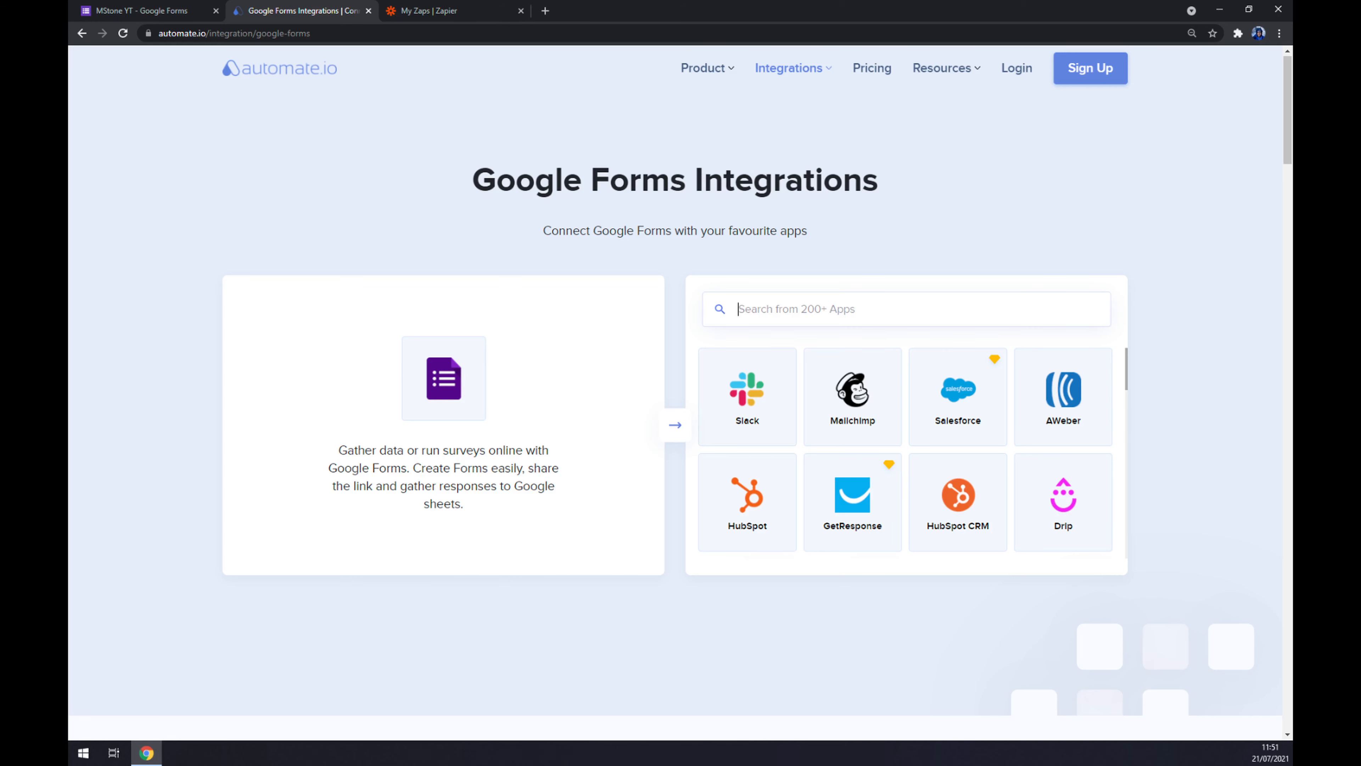
{"action": "type", "text": "mail"}
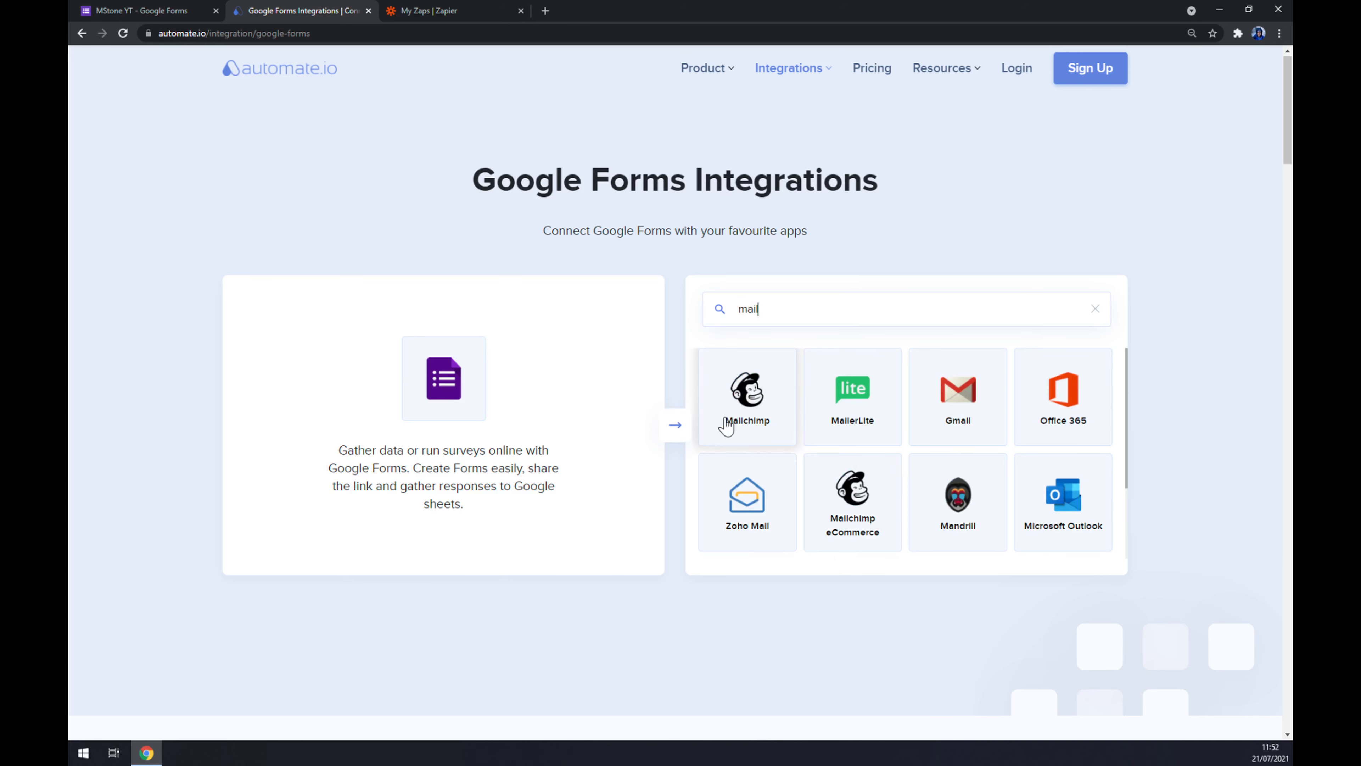
{"action": "left_click", "coordinate": [746, 396]}
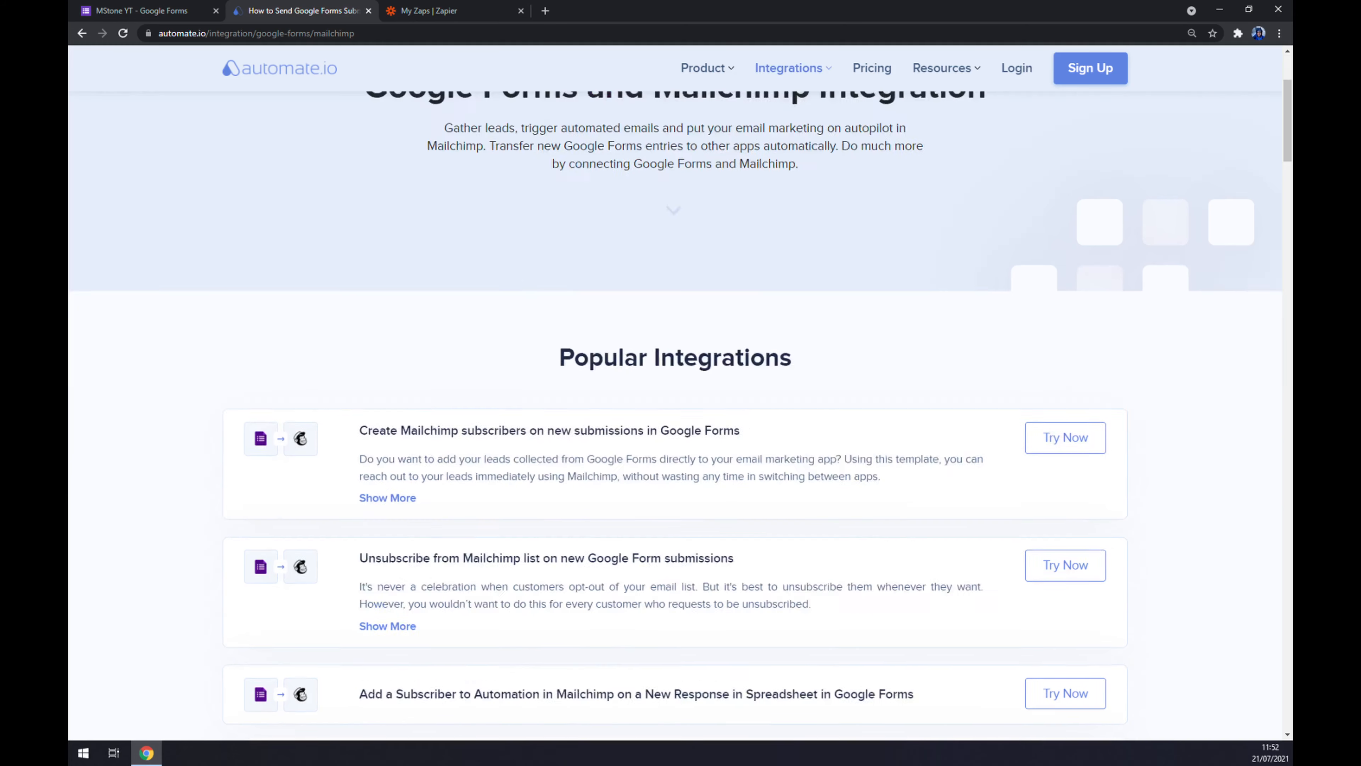
{"action": "scroll", "scroll_direction": "up", "scroll_amount": 3}
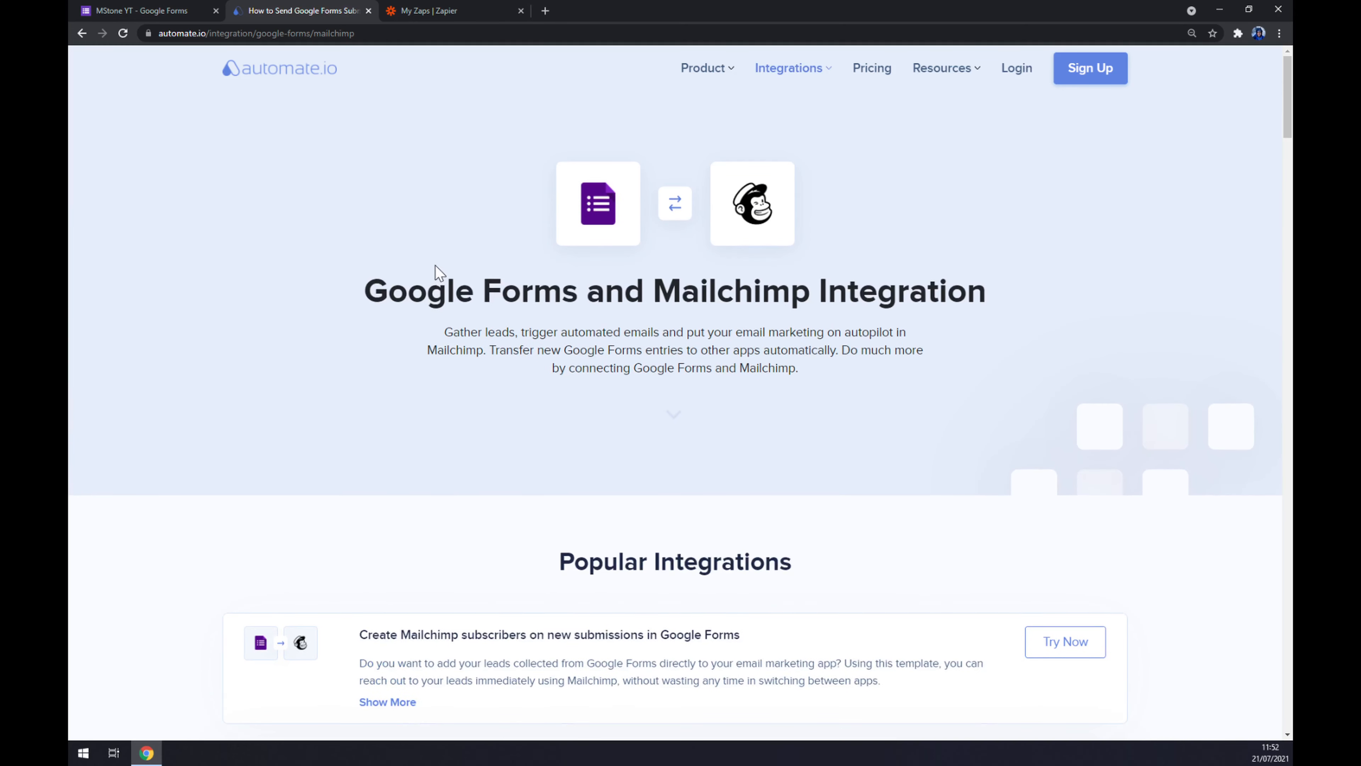
{"action": "mouse_move", "coordinate": [315, 149]}
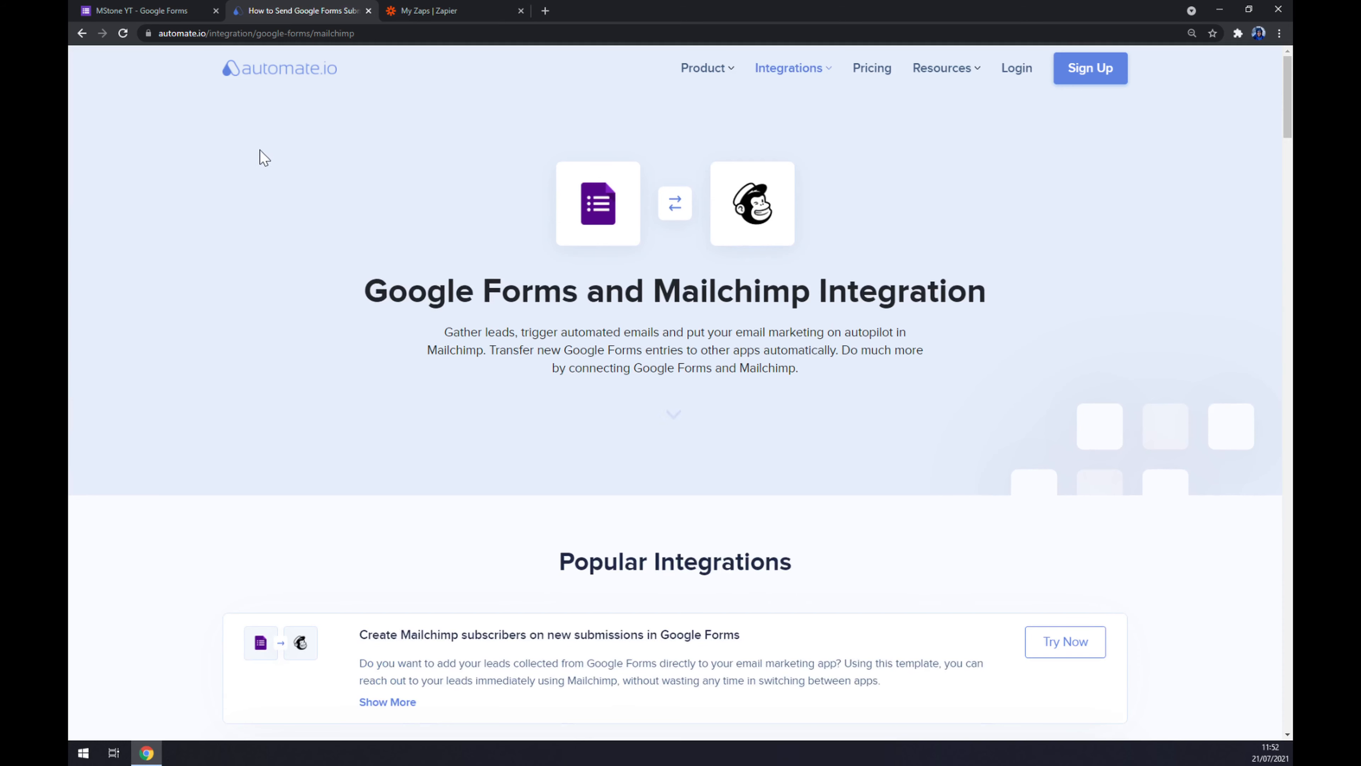
{"action": "mouse_move", "coordinate": [364, 435]}
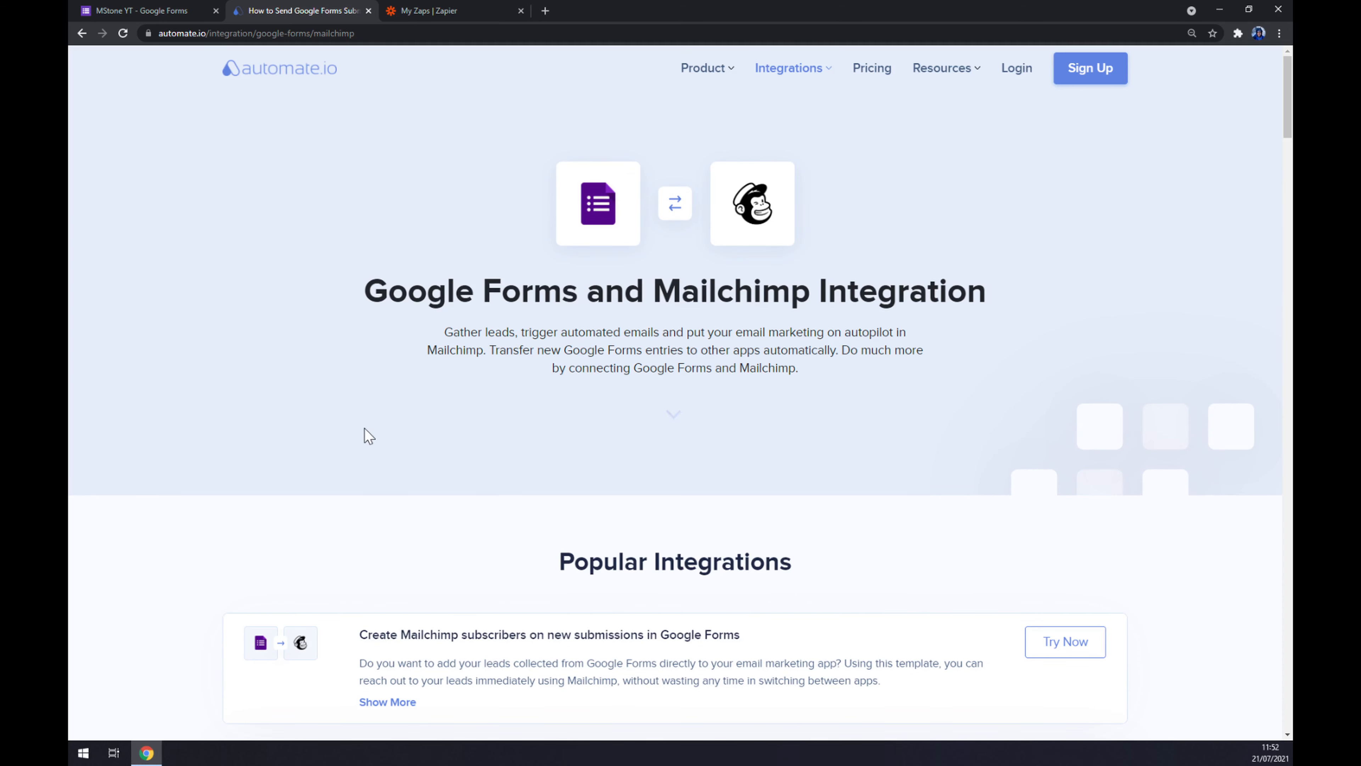
{"action": "scroll", "scroll_direction": "down", "scroll_amount": 3}
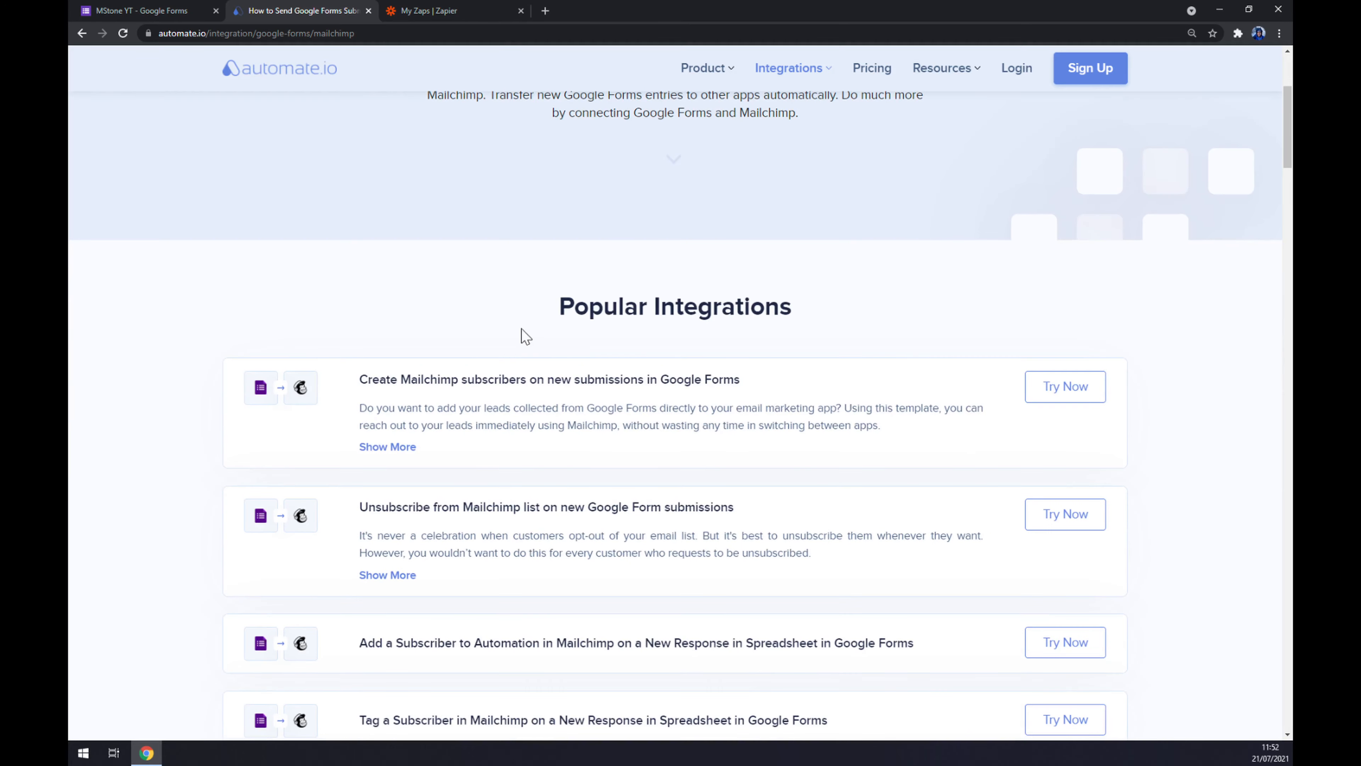
{"action": "scroll", "scroll_direction": "down", "scroll_amount": 3}
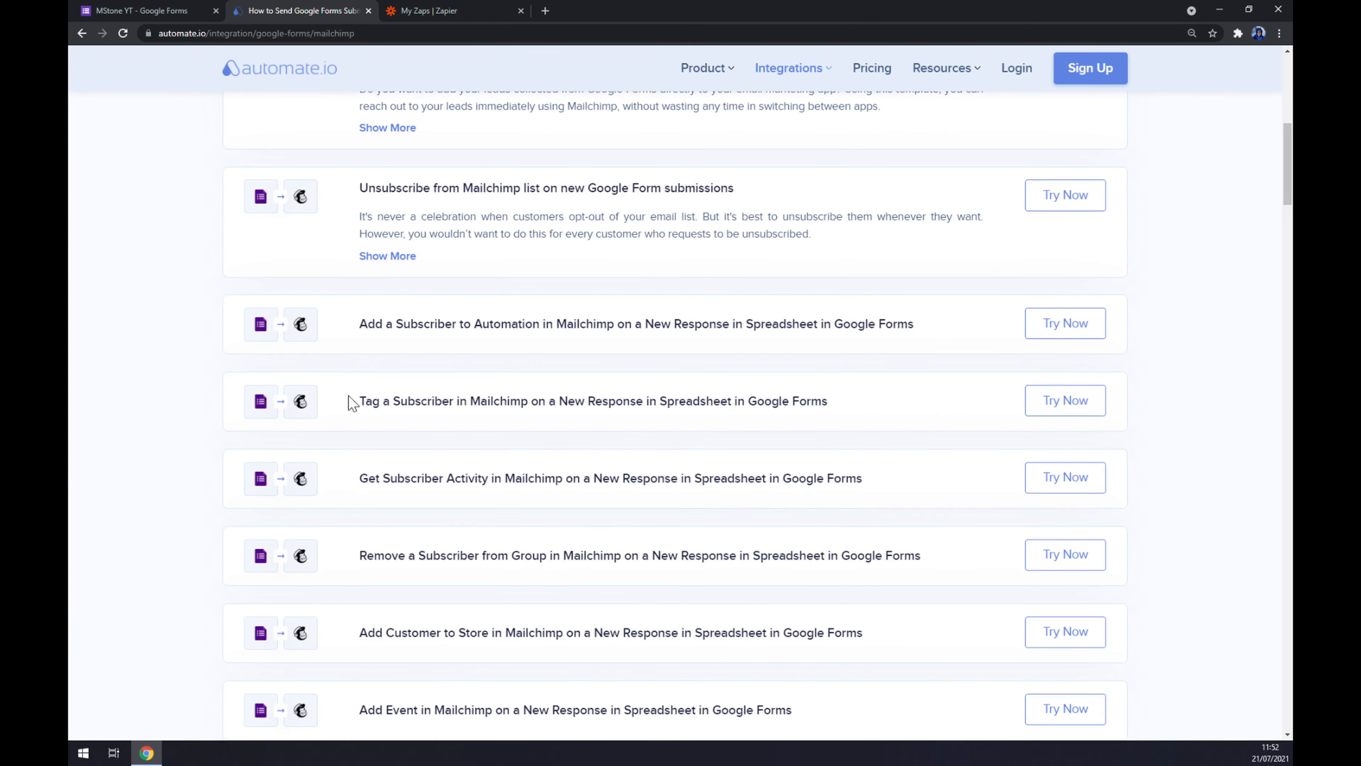
{"action": "scroll", "scroll_direction": "up", "scroll_amount": 3}
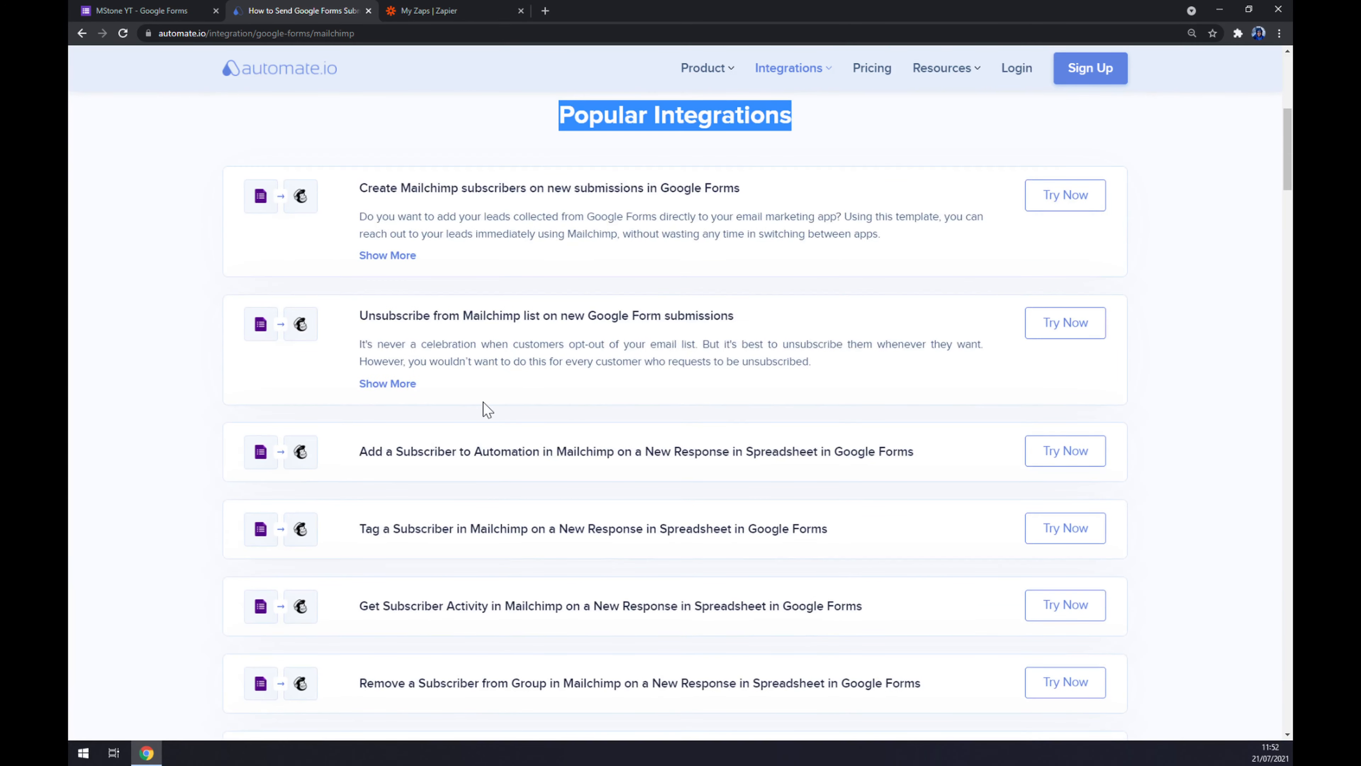
{"action": "mouse_move", "coordinate": [631, 414]}
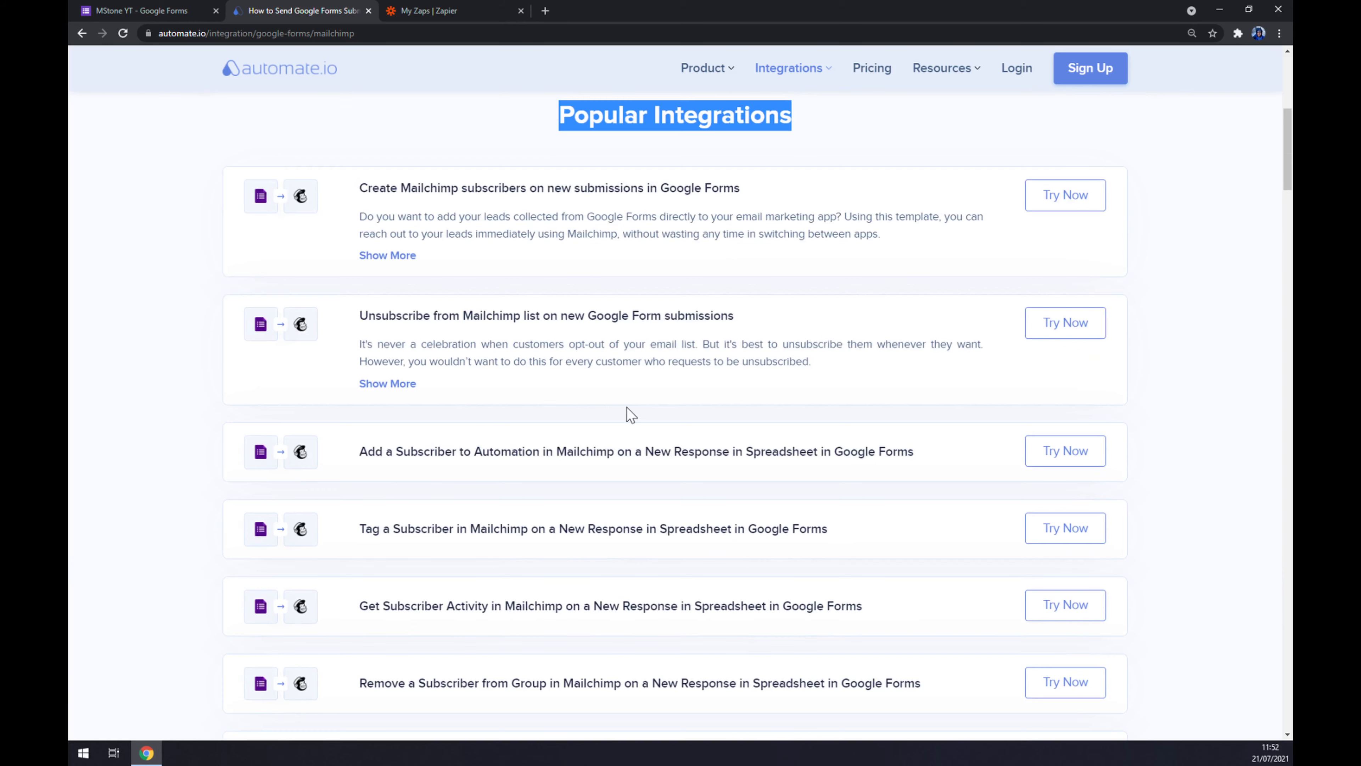
{"action": "scroll", "scroll_direction": "down", "scroll_amount": 3}
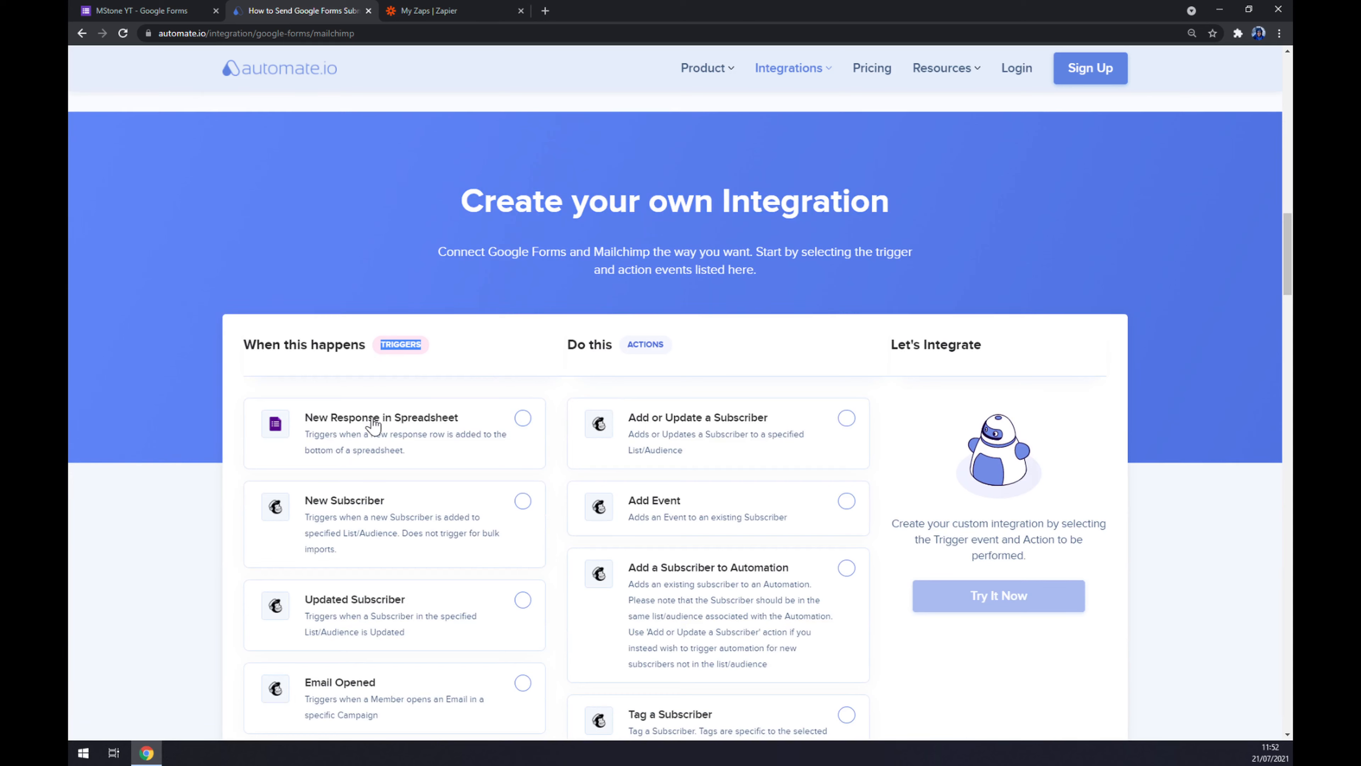
Choose New Response in Spreadsheet trigger and Add or Update a Subscriber action, then Try It Now.
{"action": "left_click", "coordinate": [521, 418]}
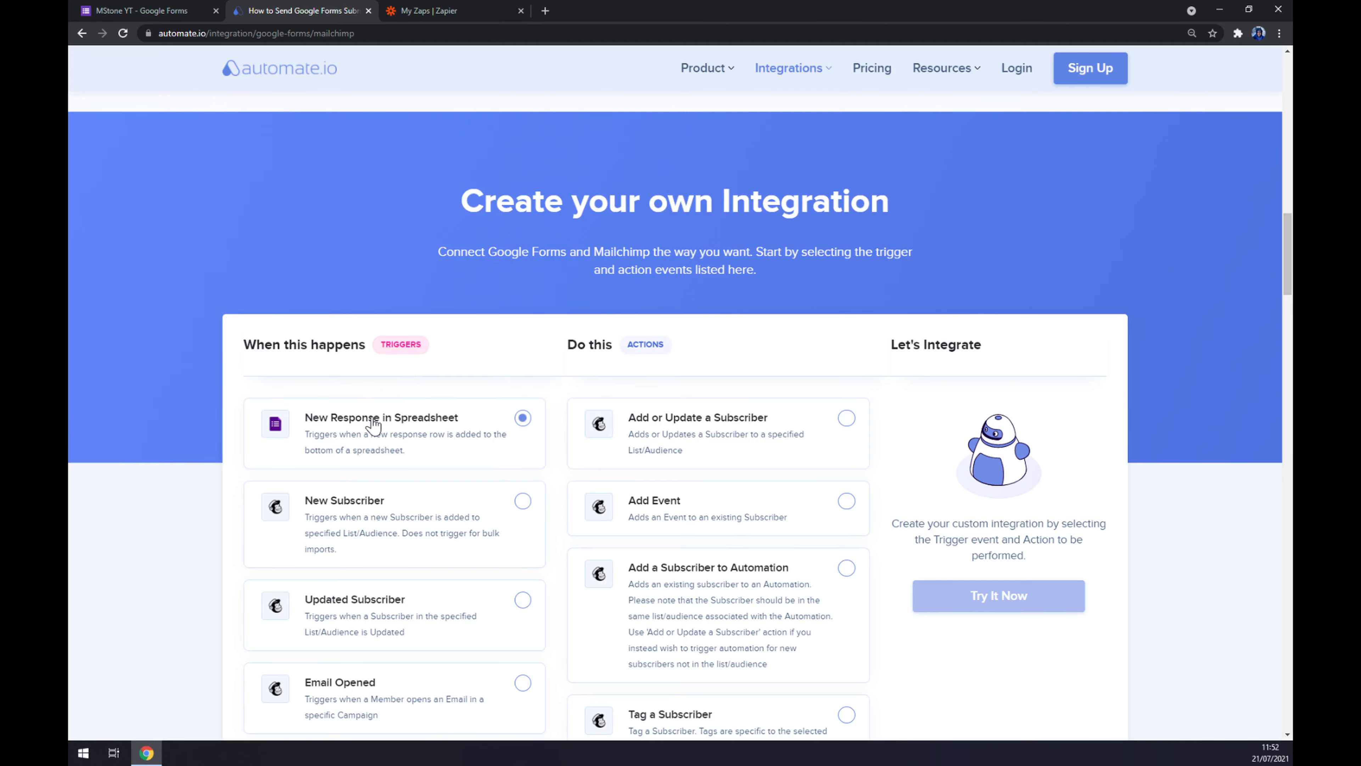
{"action": "scroll", "scroll_direction": "down", "scroll_amount": 3}
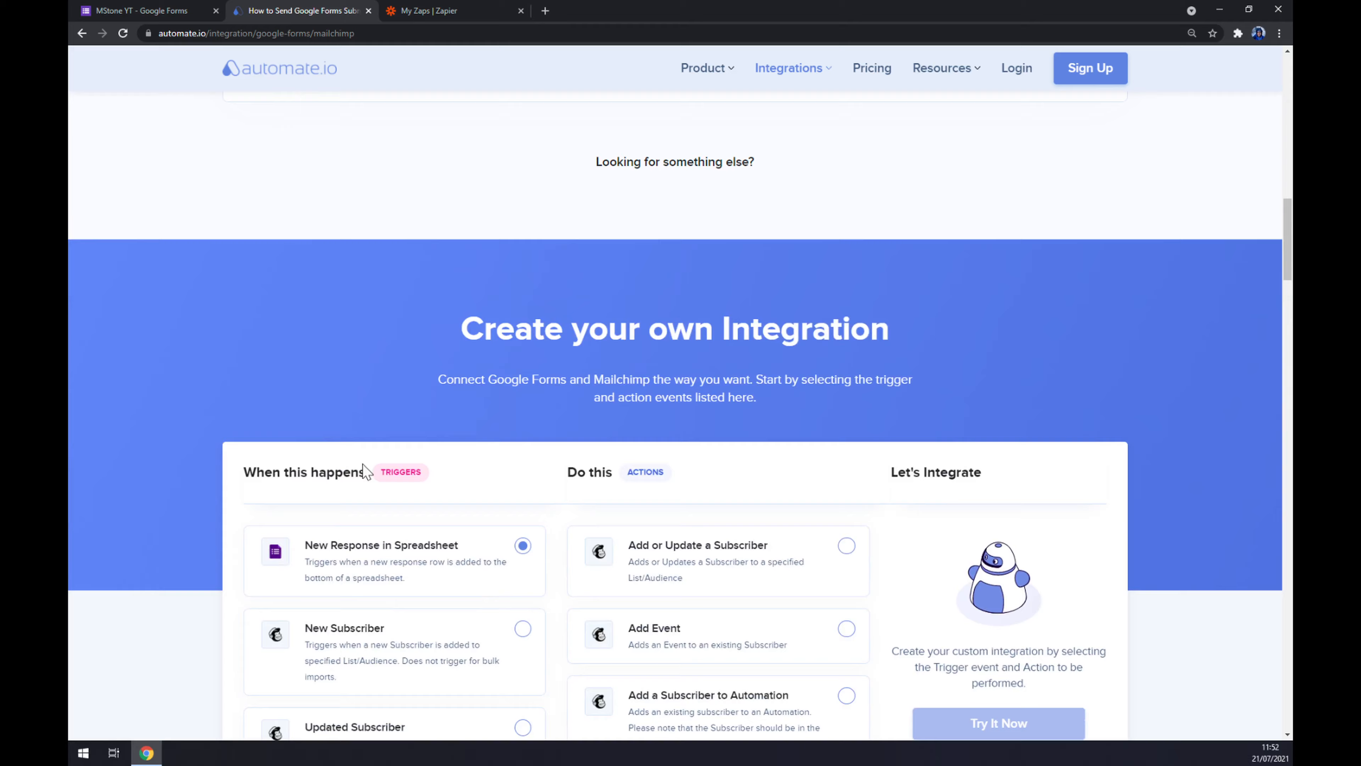
{"action": "scroll", "scroll_direction": "down", "scroll_amount": 3}
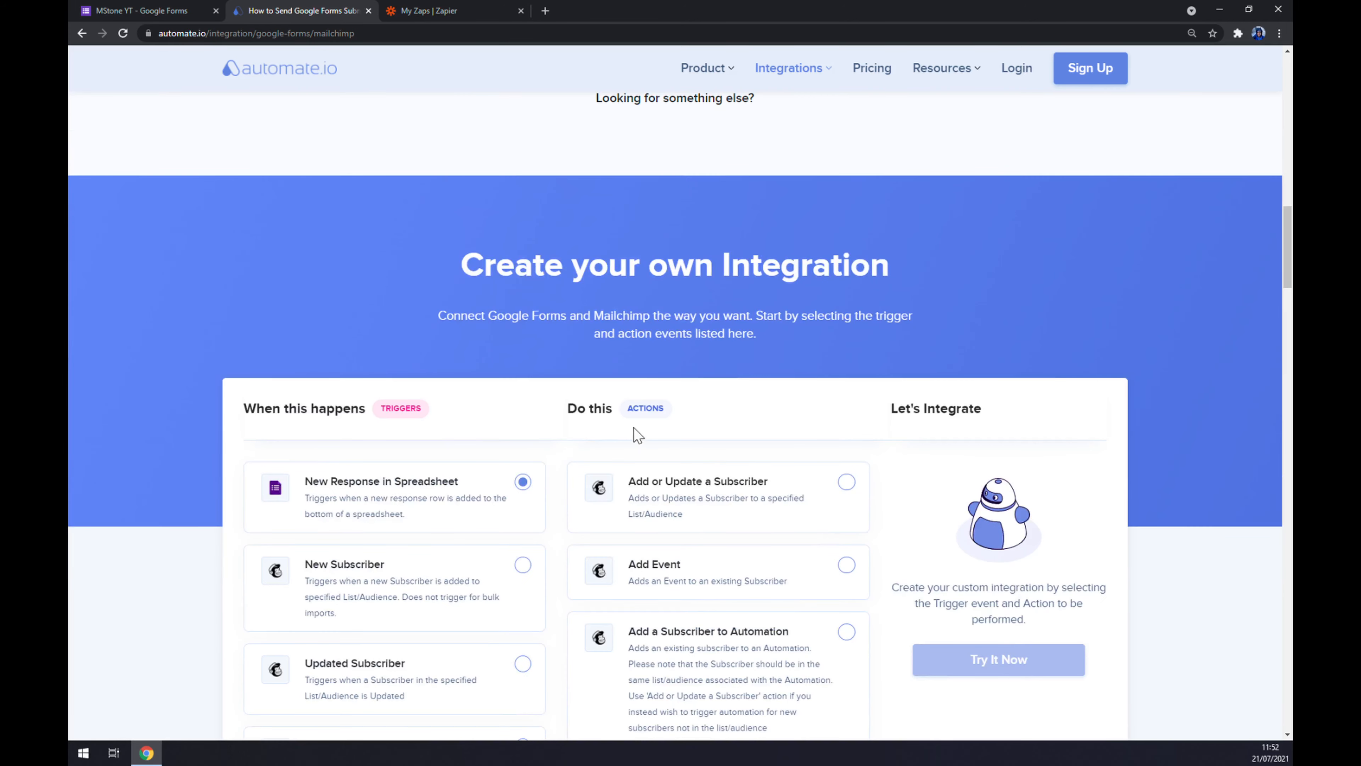
{"action": "scroll", "scroll_direction": "down", "scroll_amount": 3}
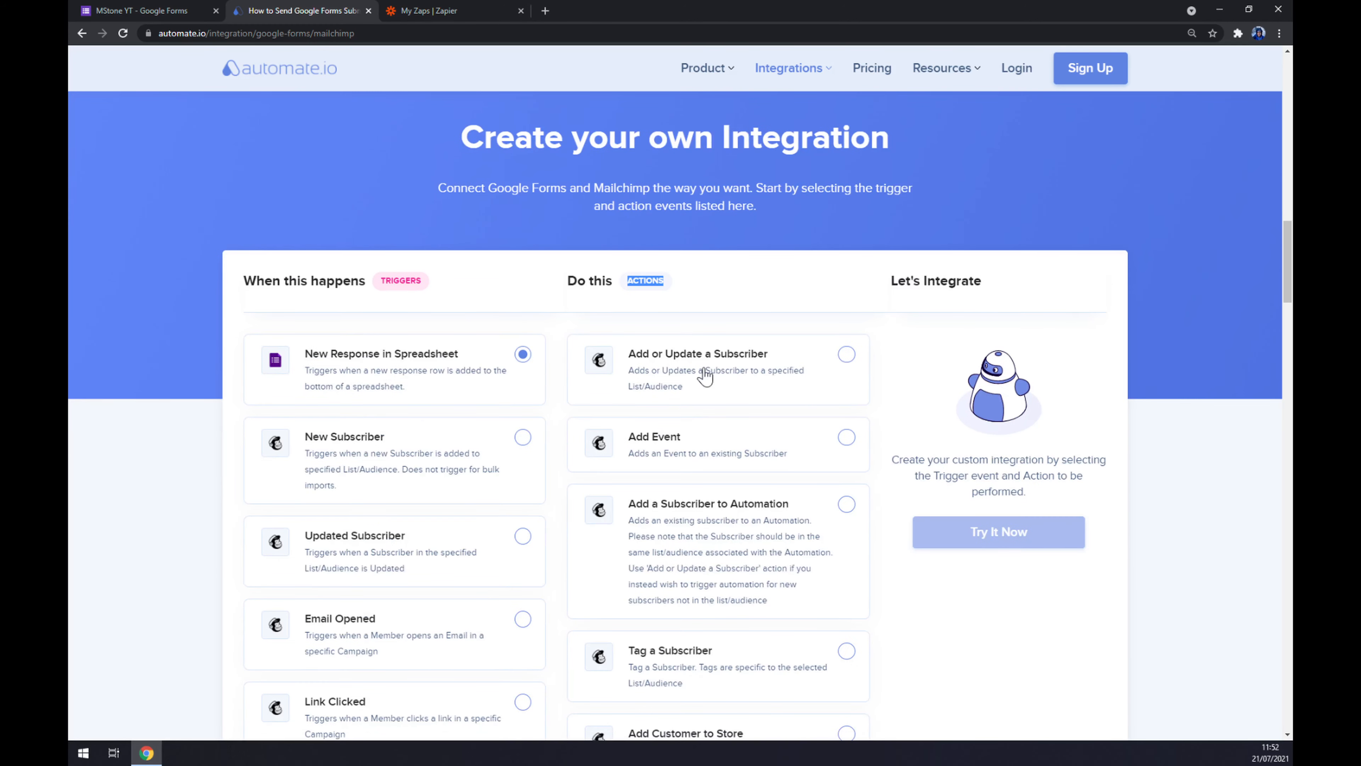
{"action": "mouse_move", "coordinate": [759, 364]}
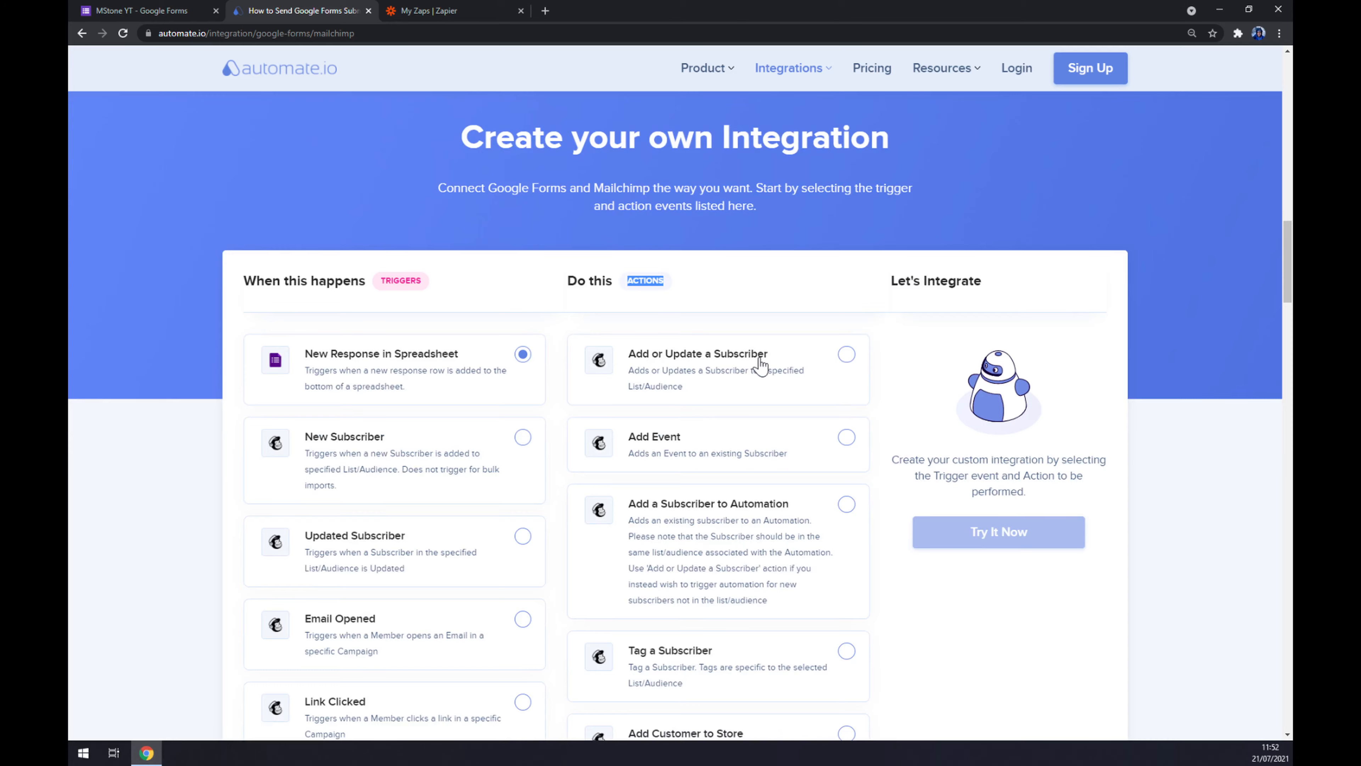
{"action": "scroll", "scroll_direction": "down", "scroll_amount": 3}
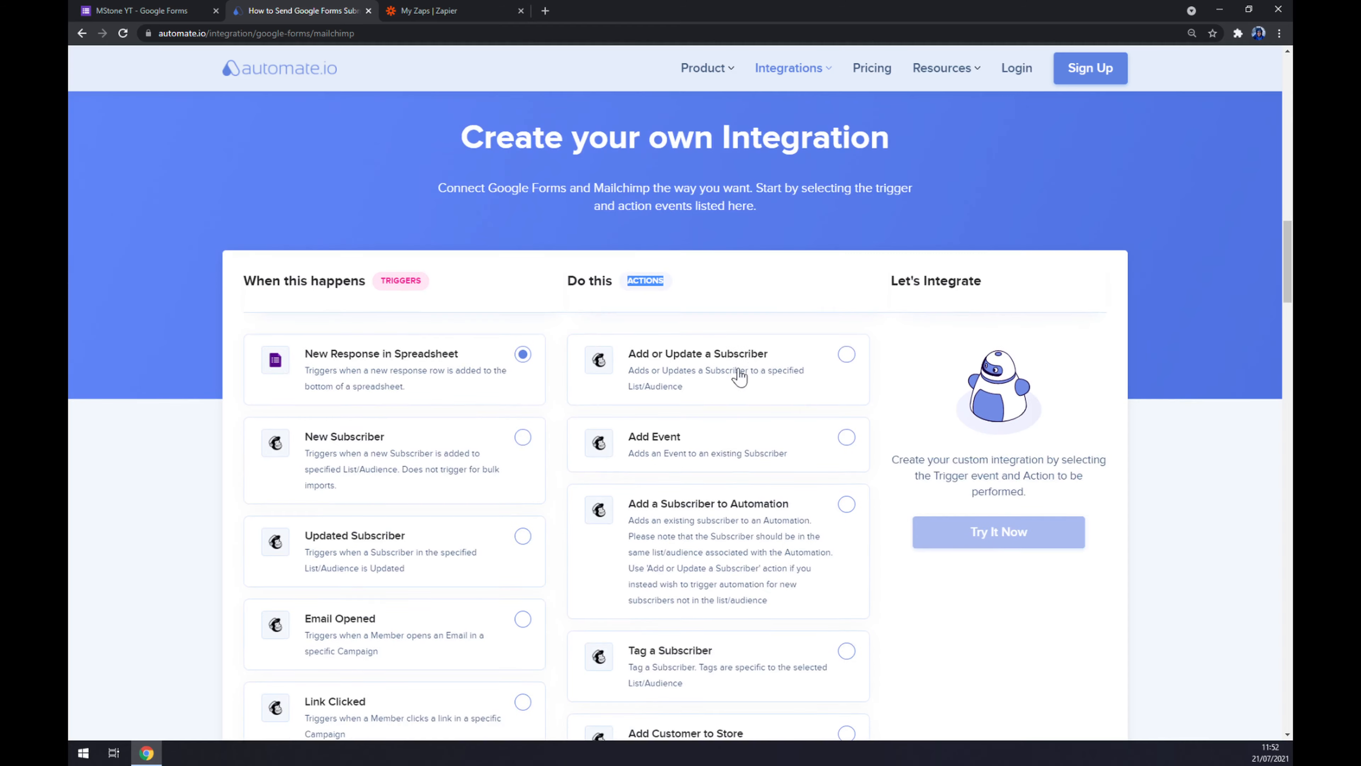
{"action": "left_click", "coordinate": [845, 355]}
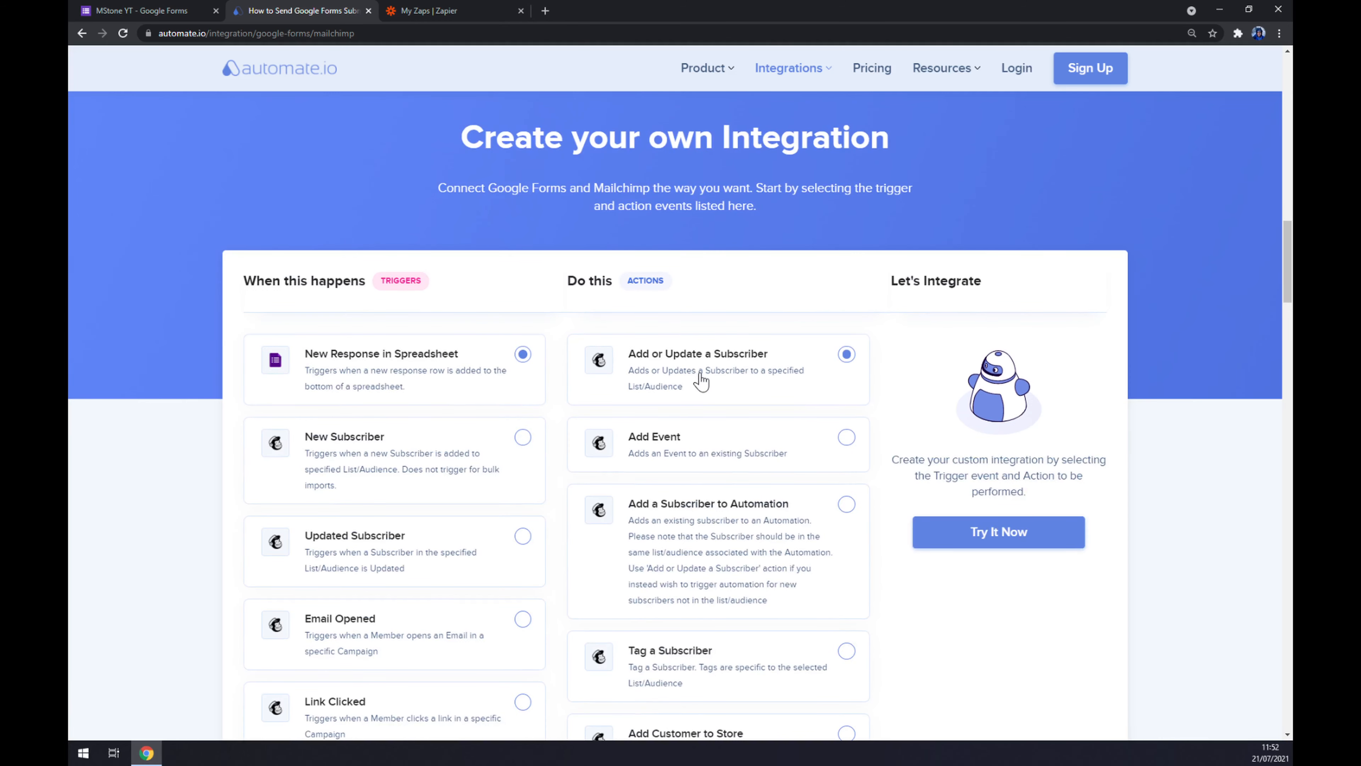
{"action": "left_click", "coordinate": [997, 531]}
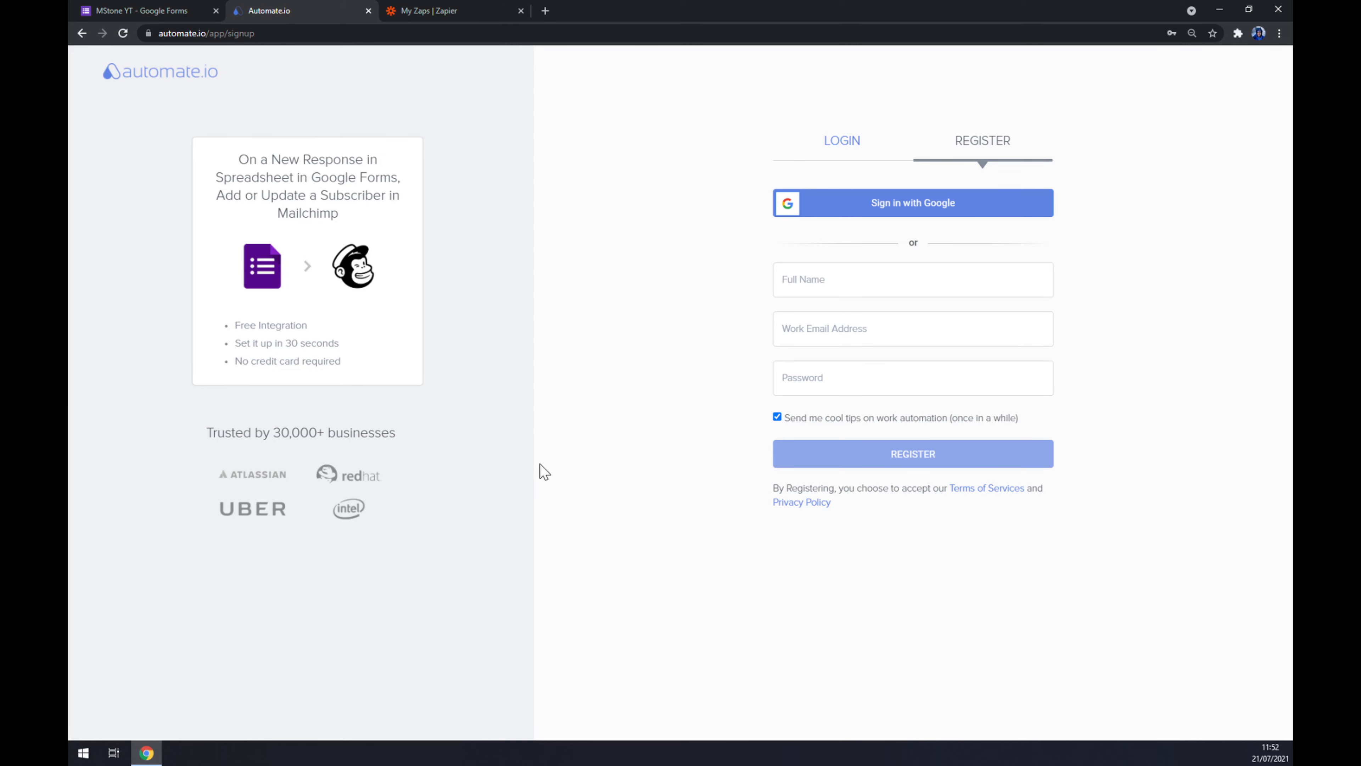
{"action": "mouse_move", "coordinate": [572, 474]}
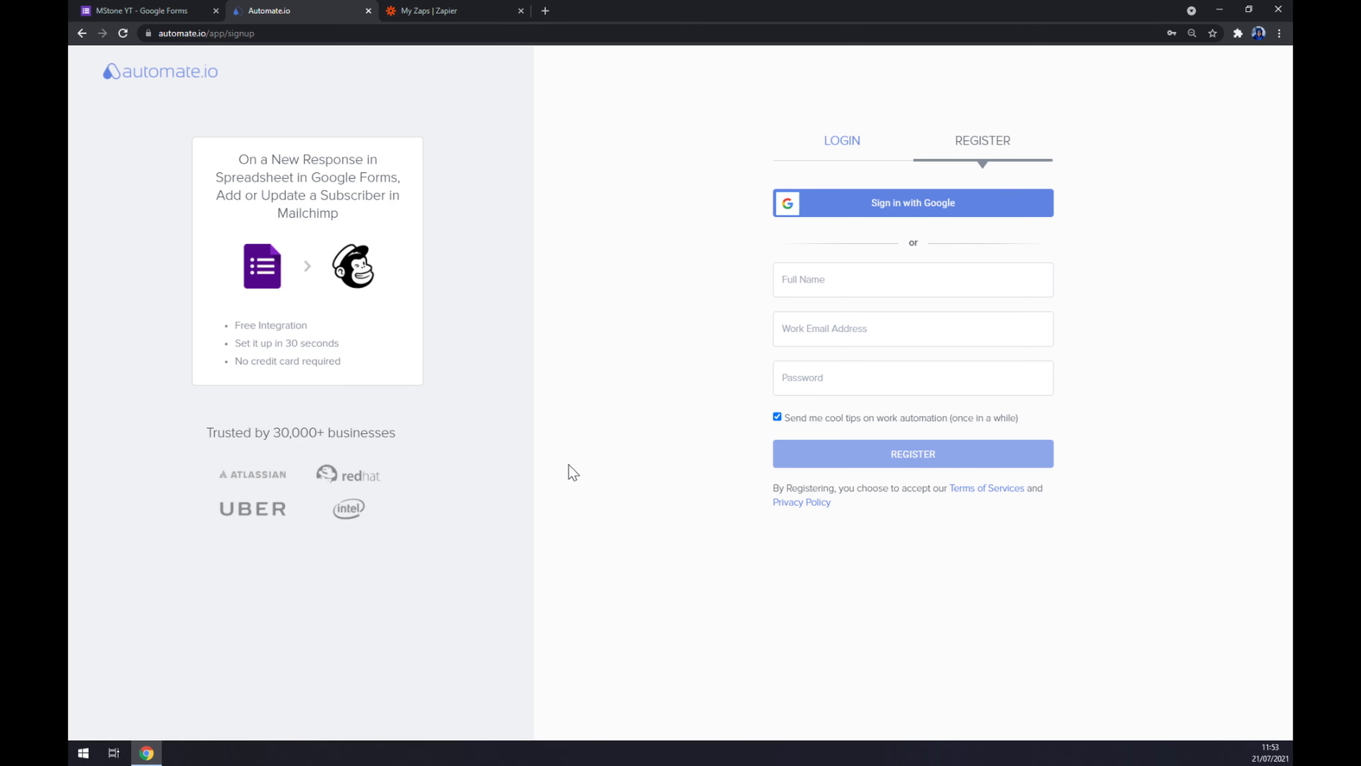
Switch from the Automate.io sign-up page to the 'My Zaps | Zapier' tab.
{"action": "left_click", "coordinate": [439, 11]}
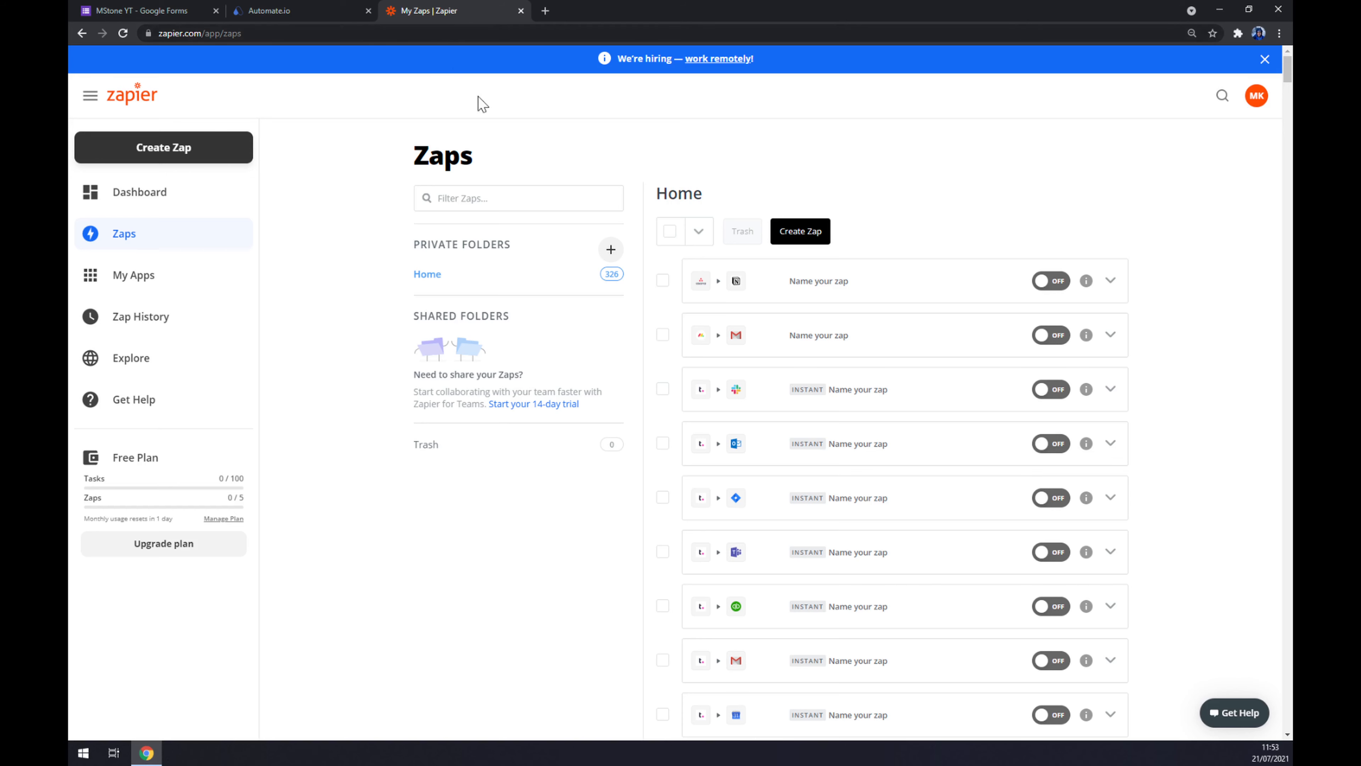
{"action": "mouse_move", "coordinate": [511, 128]}
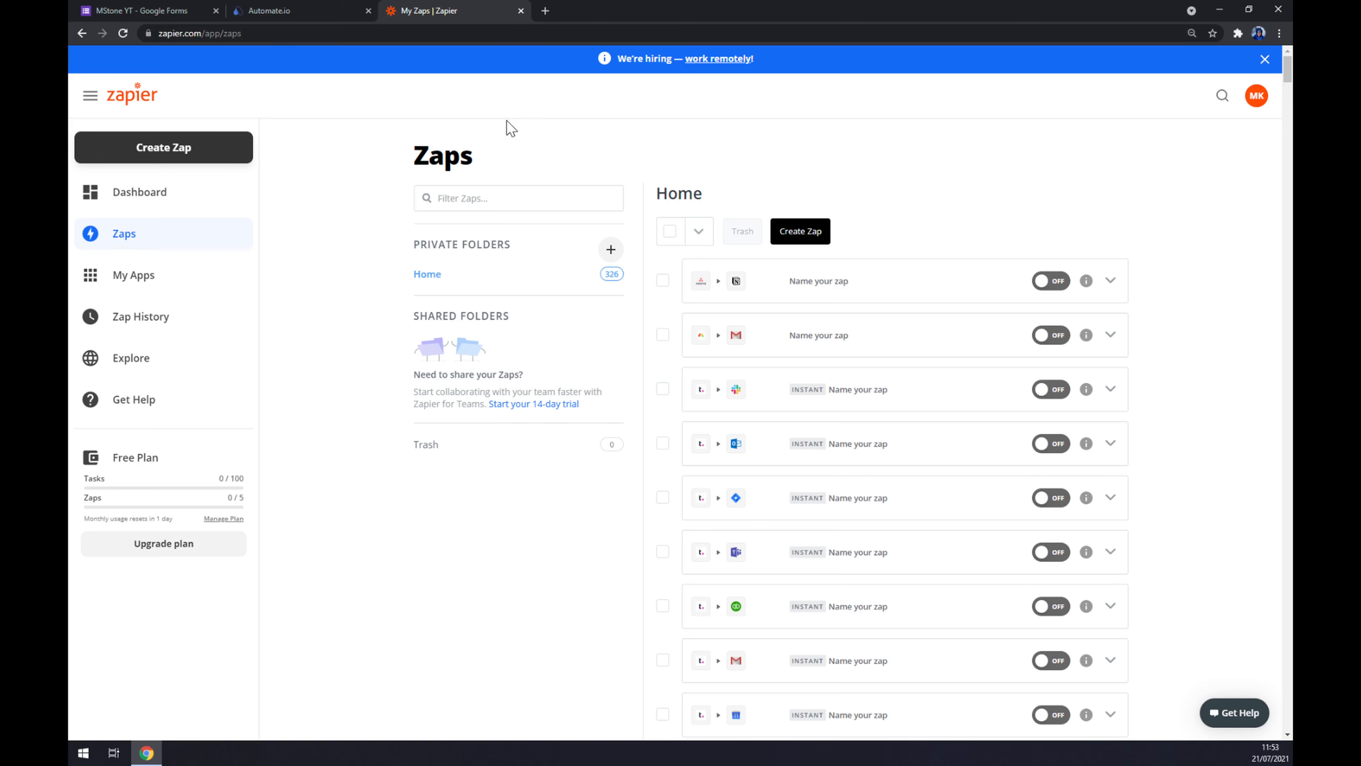
{"action": "mouse_move", "coordinate": [517, 127]}
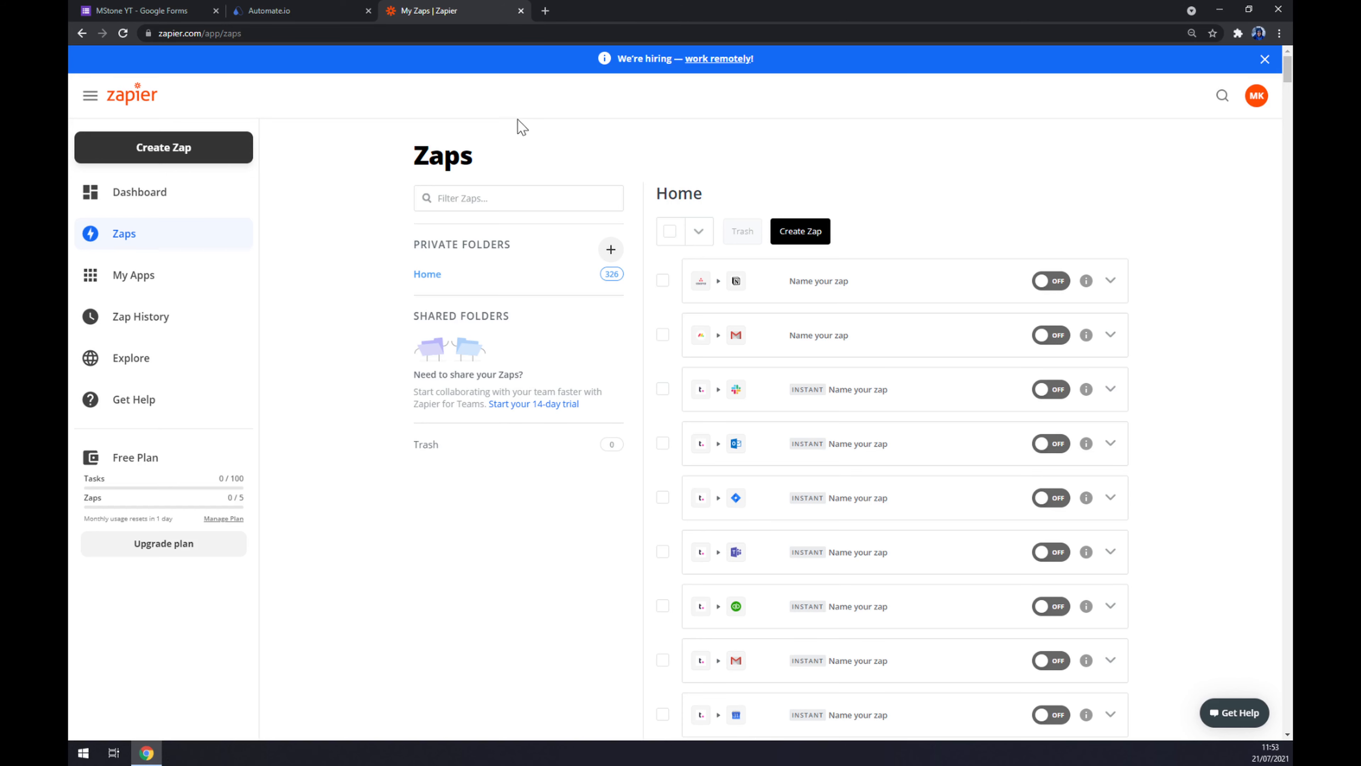
{"action": "mouse_move", "coordinate": [401, 140]}
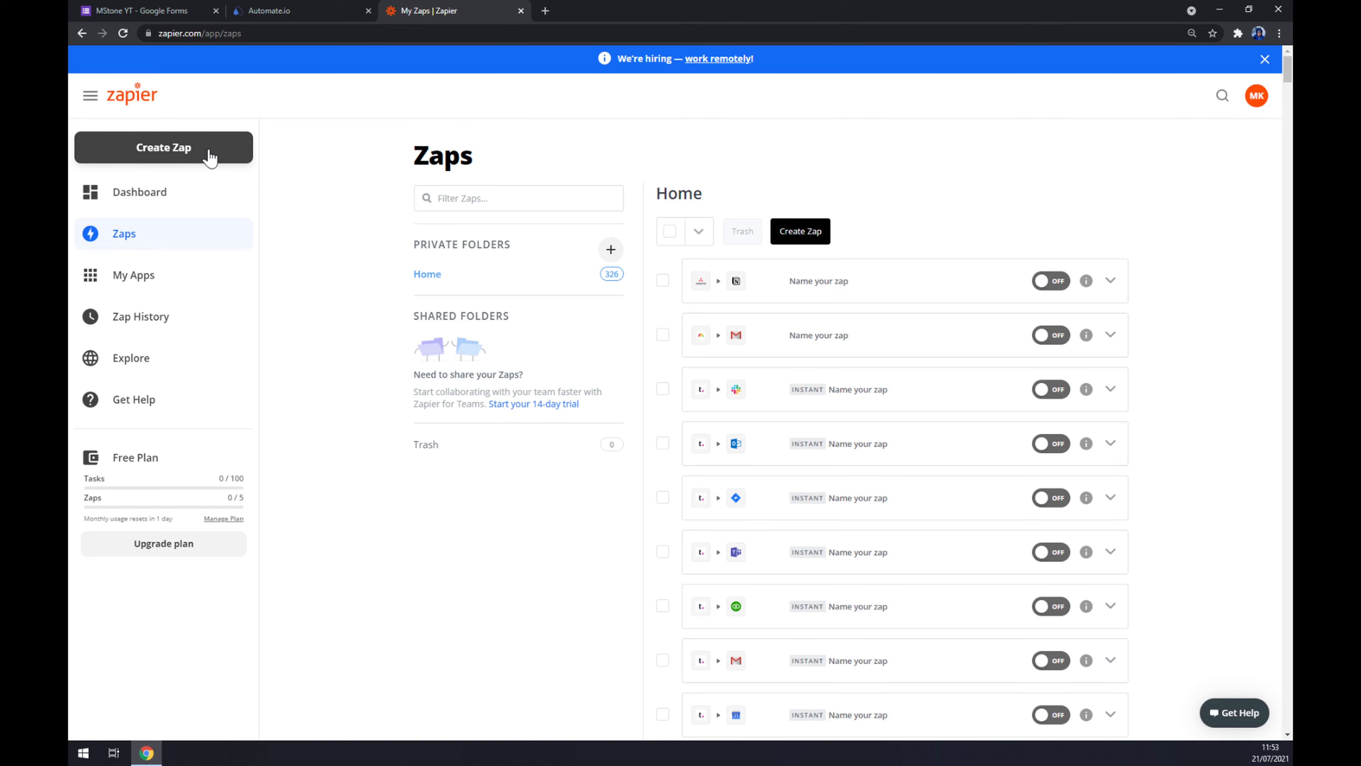
Start a new Zap with Create Zap in the Zaps sidebar.
{"action": "left_click", "coordinate": [163, 147]}
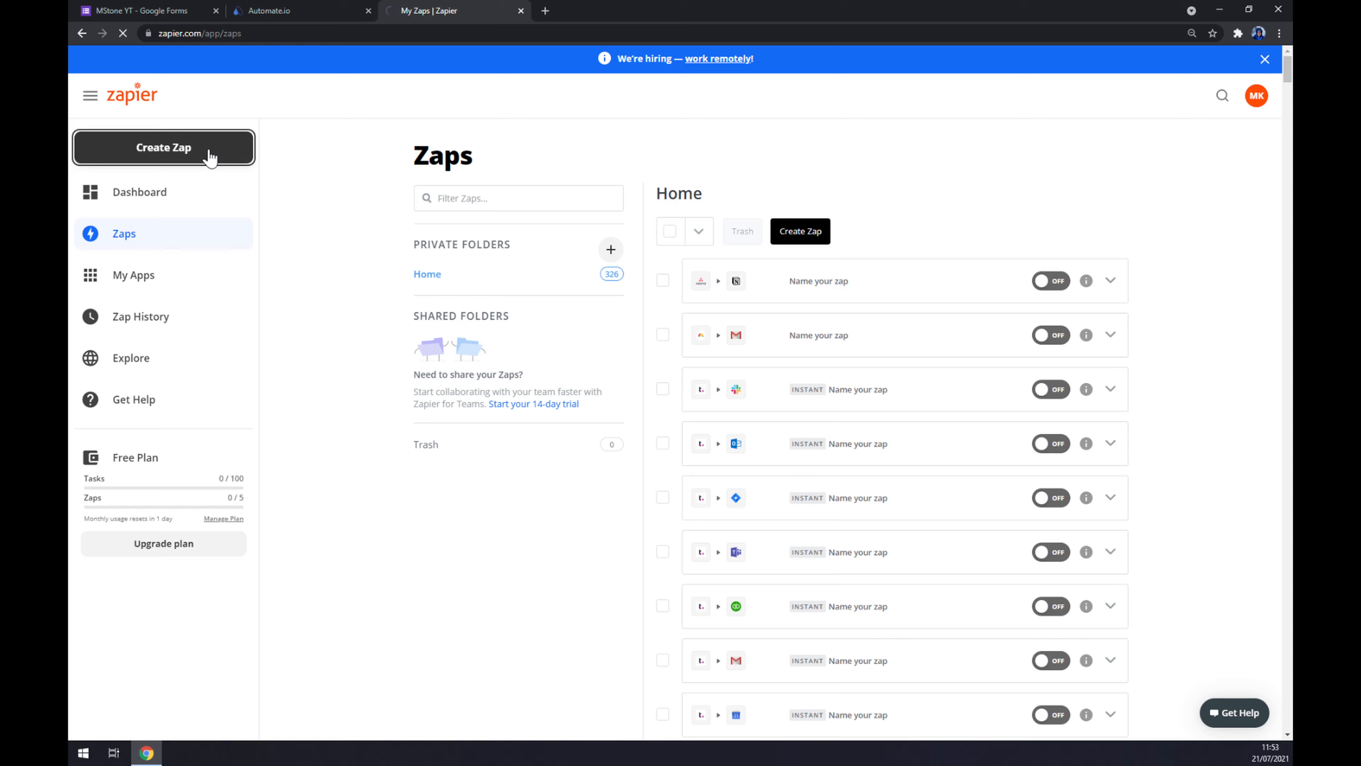
Set Google Forms with the New Response in Spreadsheet event as the Zap's trigger and continue.
{"action": "left_click", "coordinate": [163, 147]}
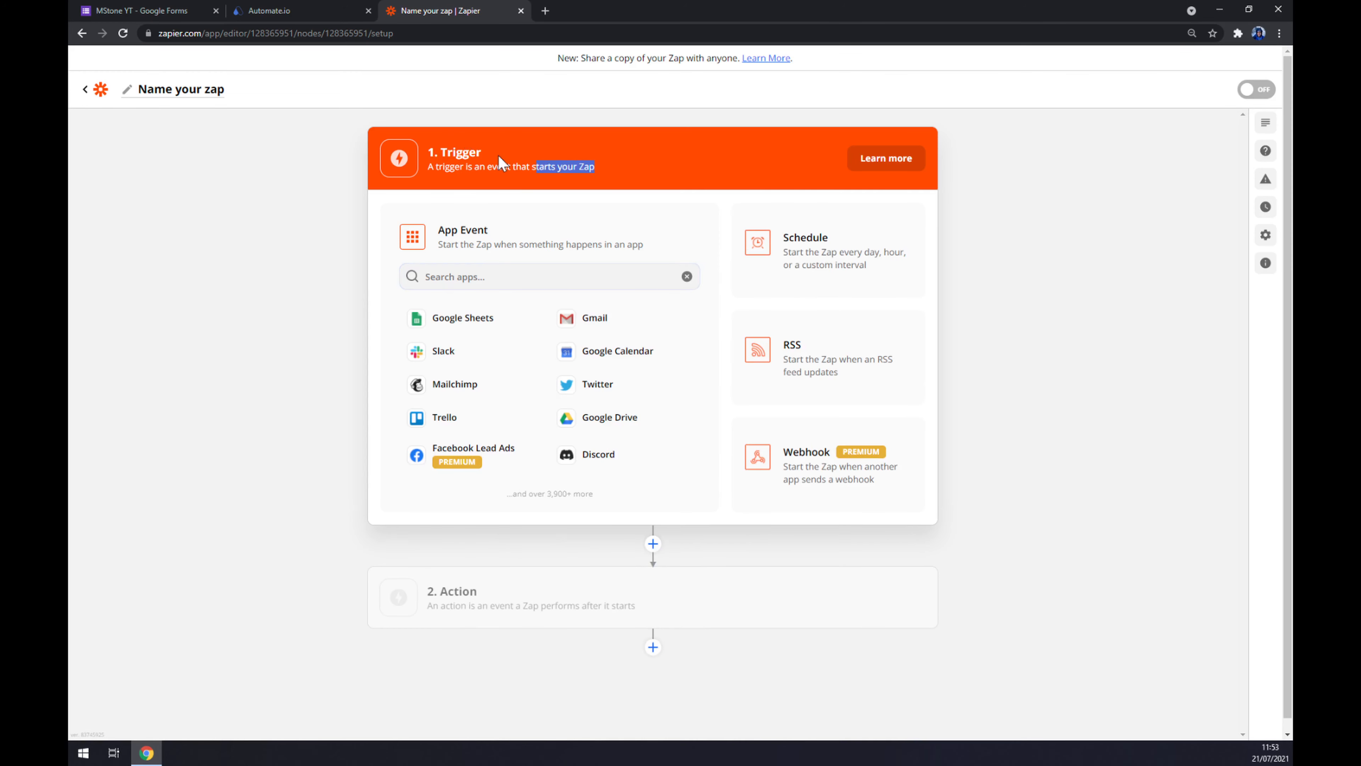
{"action": "left_click", "coordinate": [548, 275]}
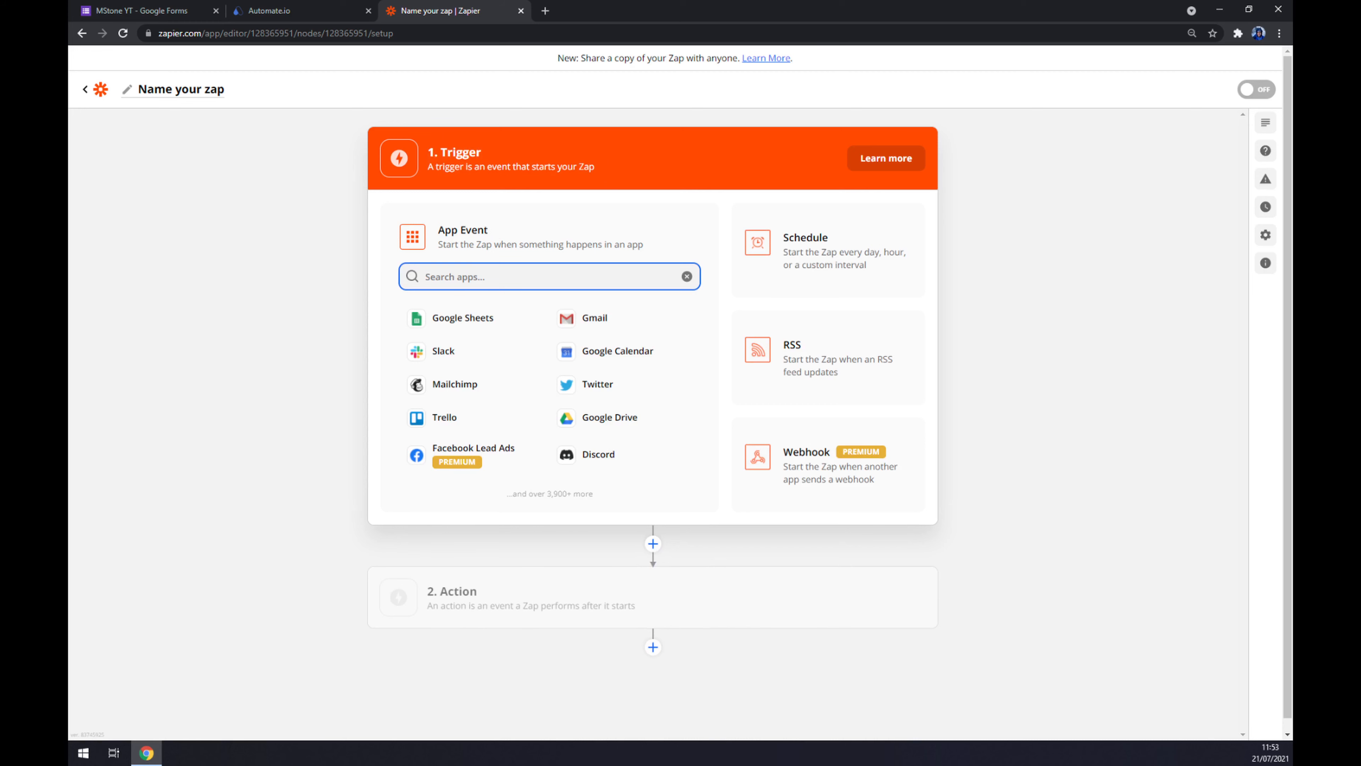
{"action": "type", "text": "forms"}
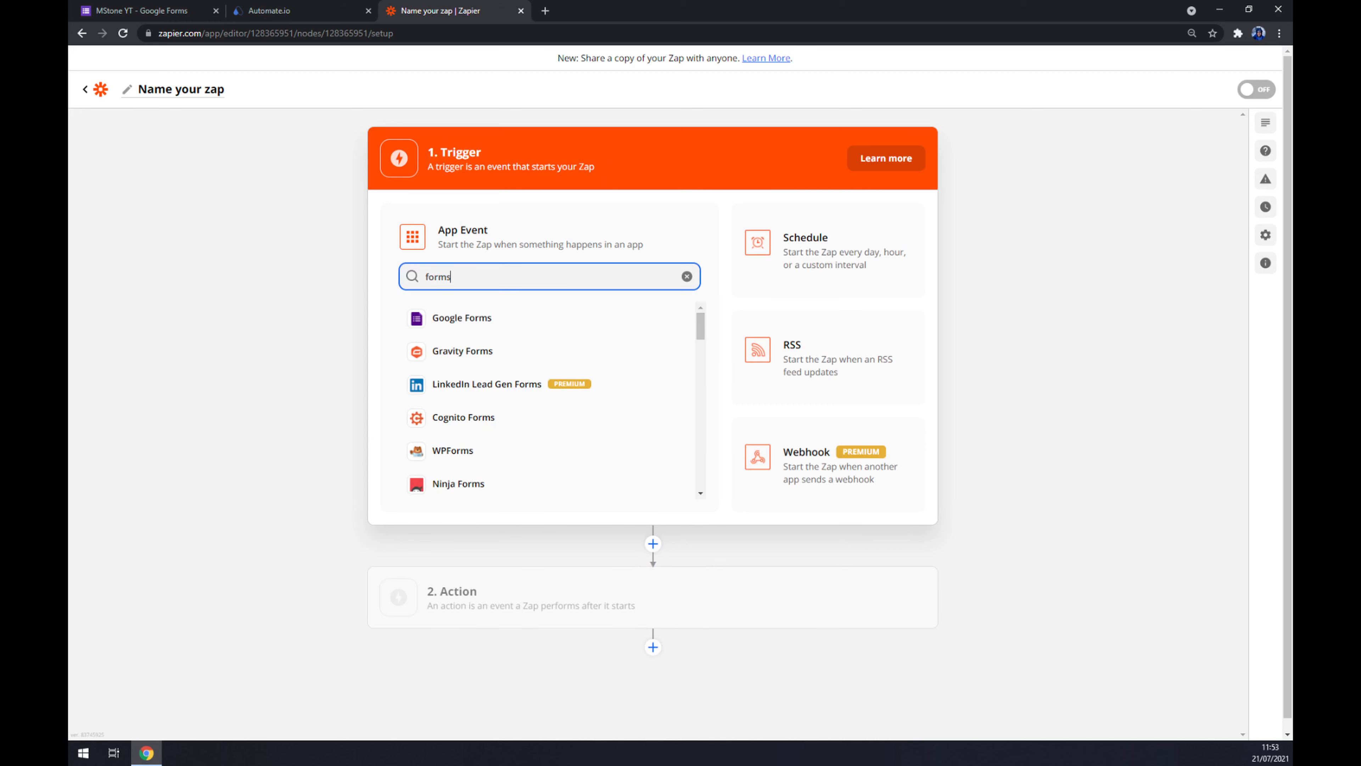
{"action": "left_click", "coordinate": [461, 317]}
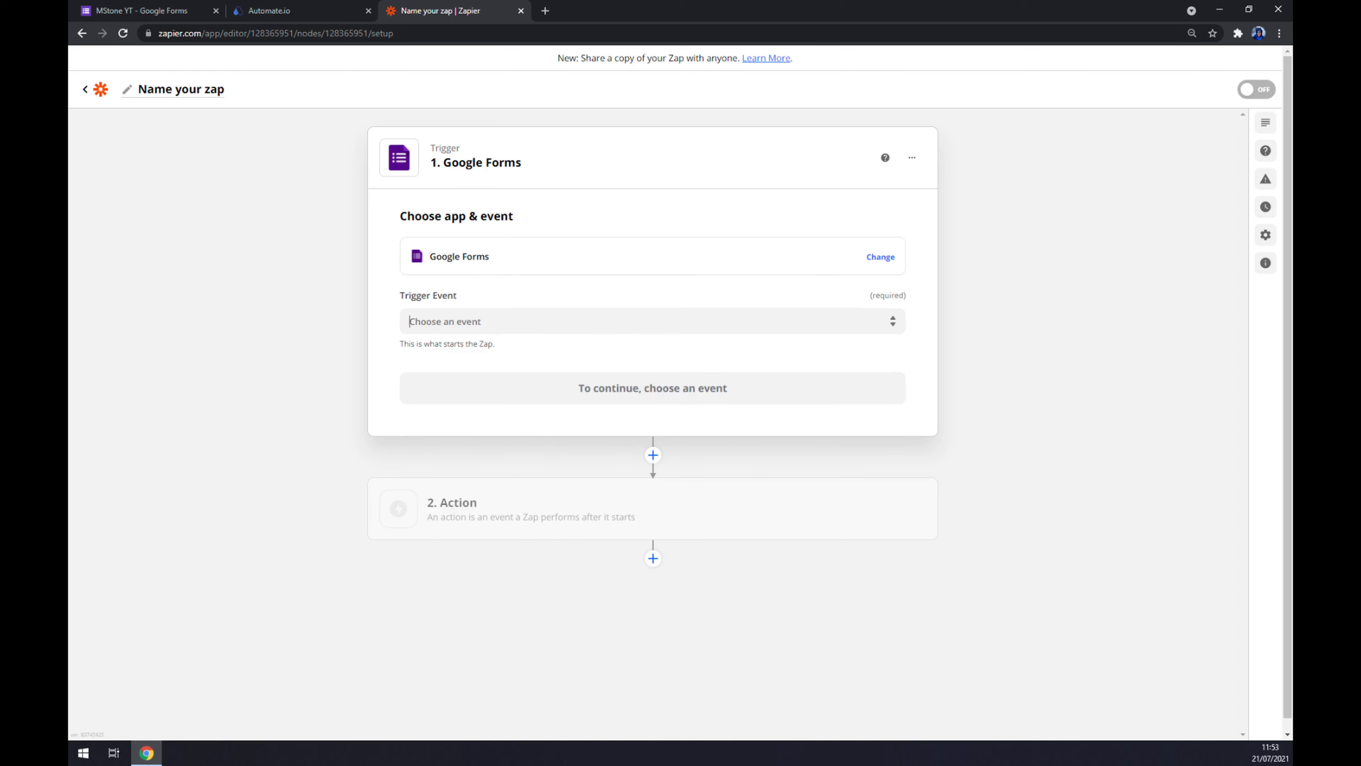
{"action": "left_click", "coordinate": [652, 320]}
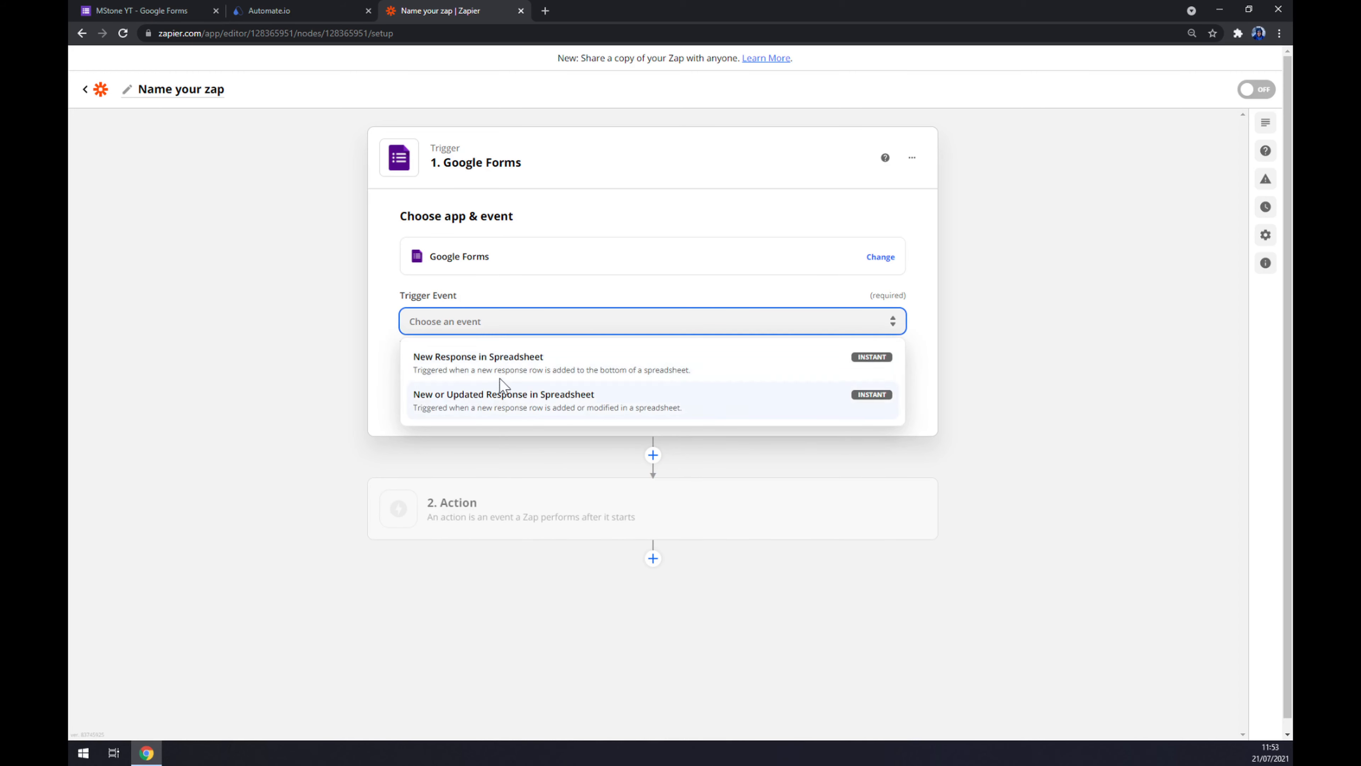
{"action": "left_click", "coordinate": [477, 356]}
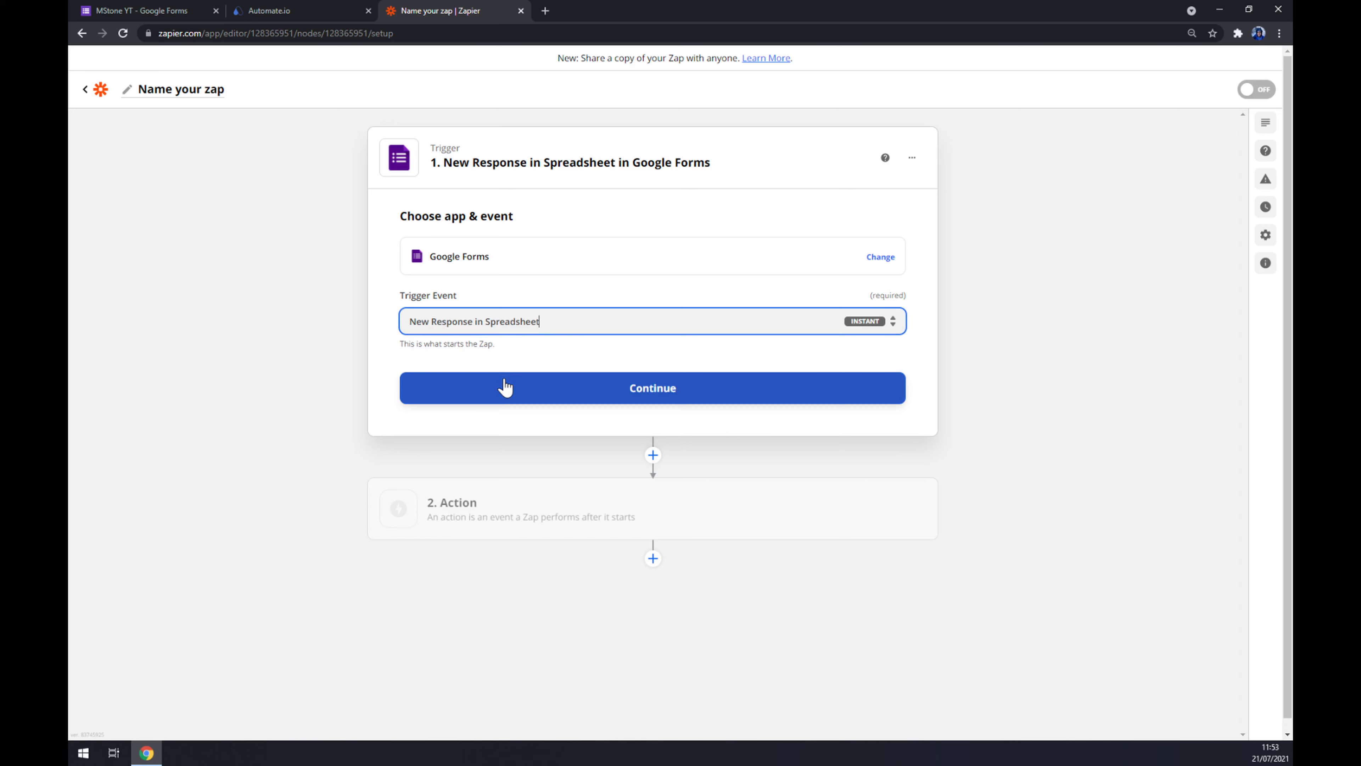
{"action": "left_click", "coordinate": [652, 387]}
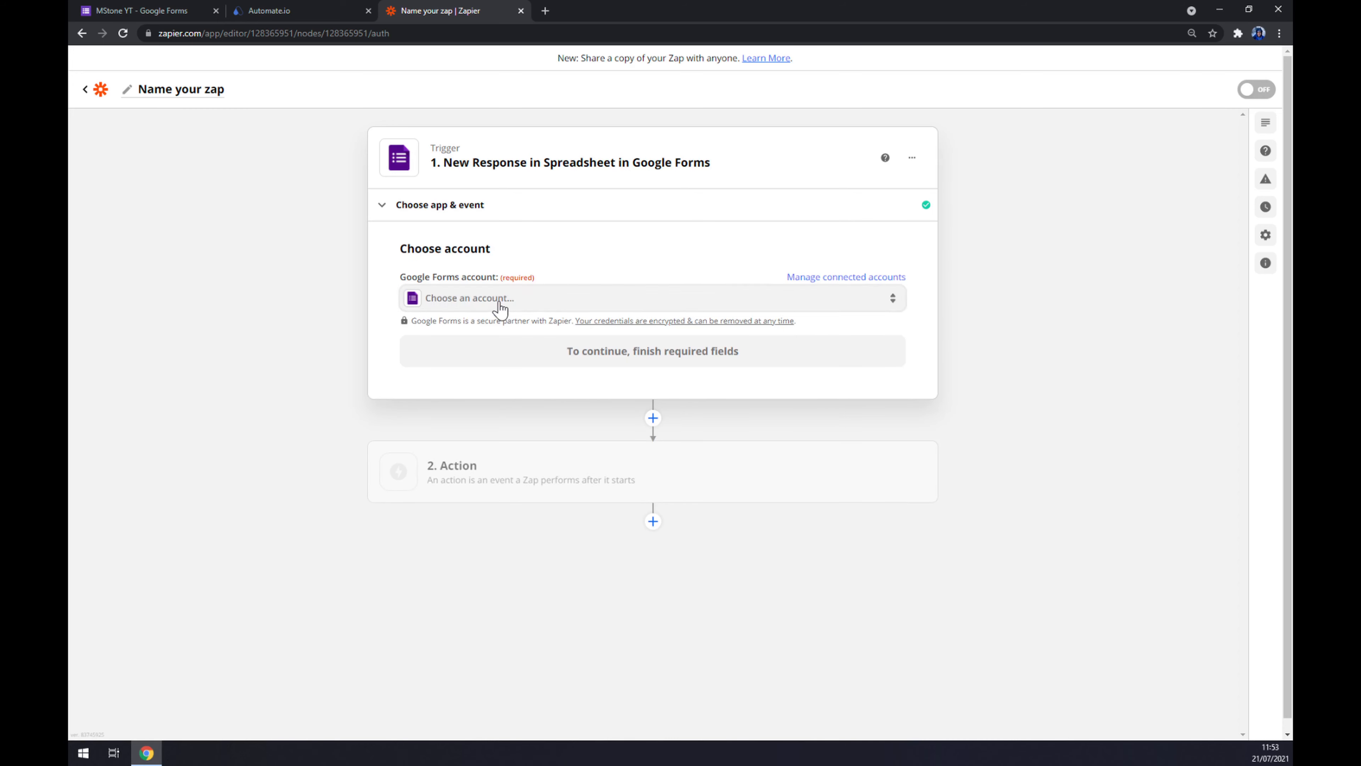
Connect the existing Google Forms account for the trigger and continue.
{"action": "left_click", "coordinate": [651, 298]}
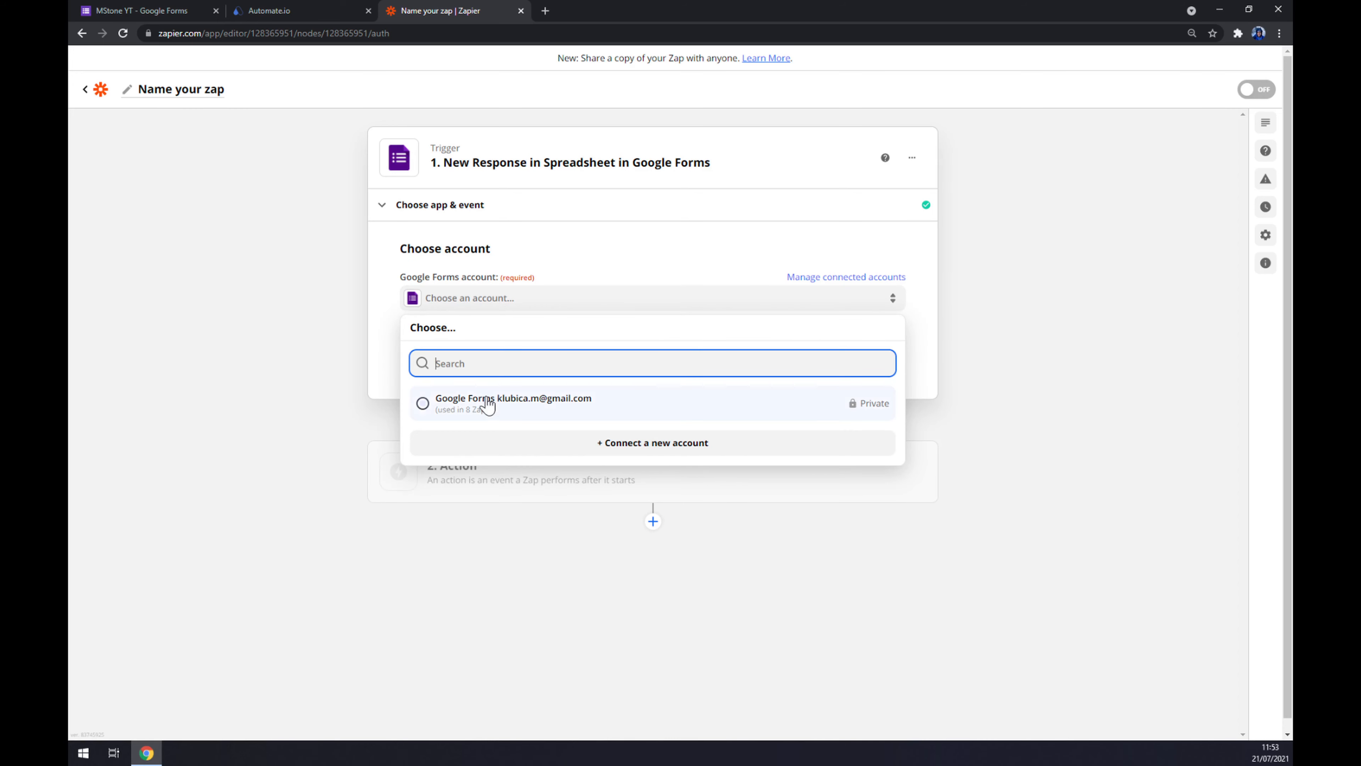
{"action": "left_click", "coordinate": [512, 403]}
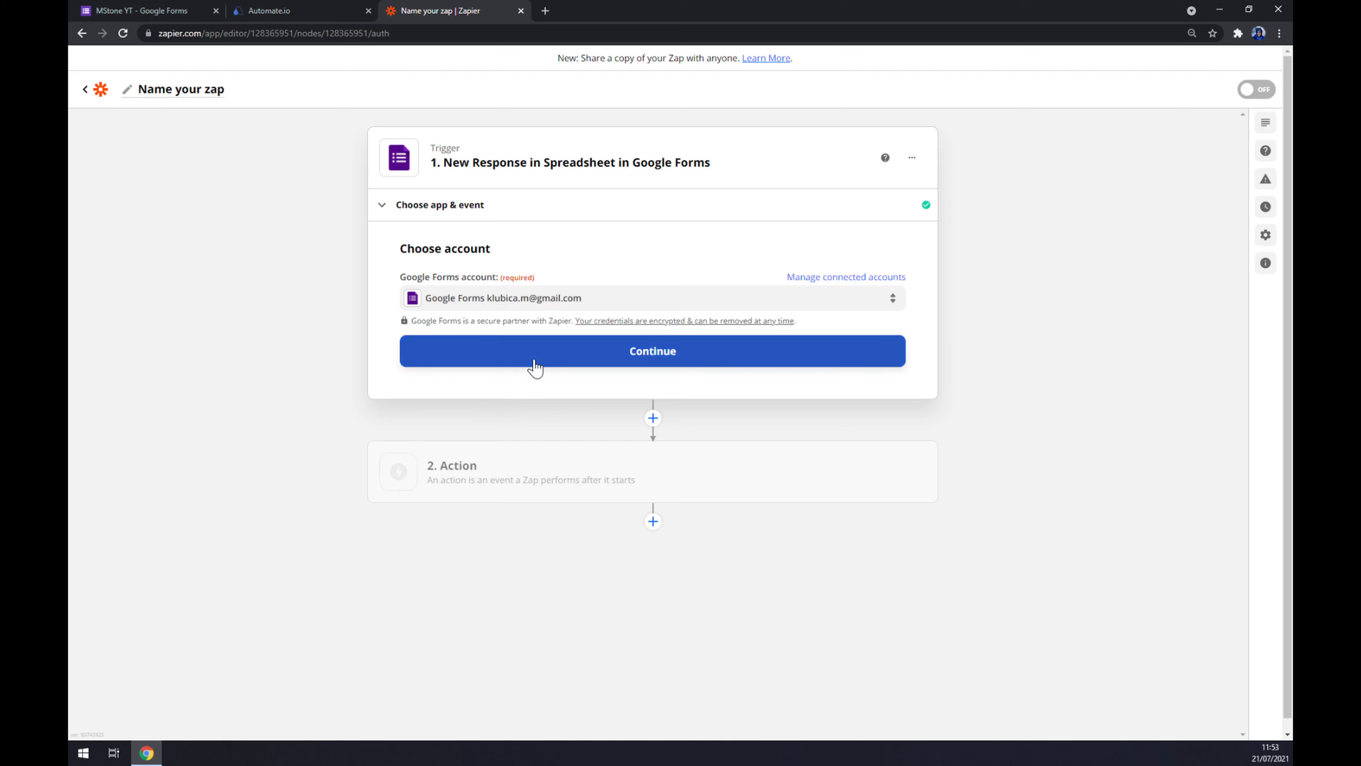
{"action": "left_click", "coordinate": [653, 350]}
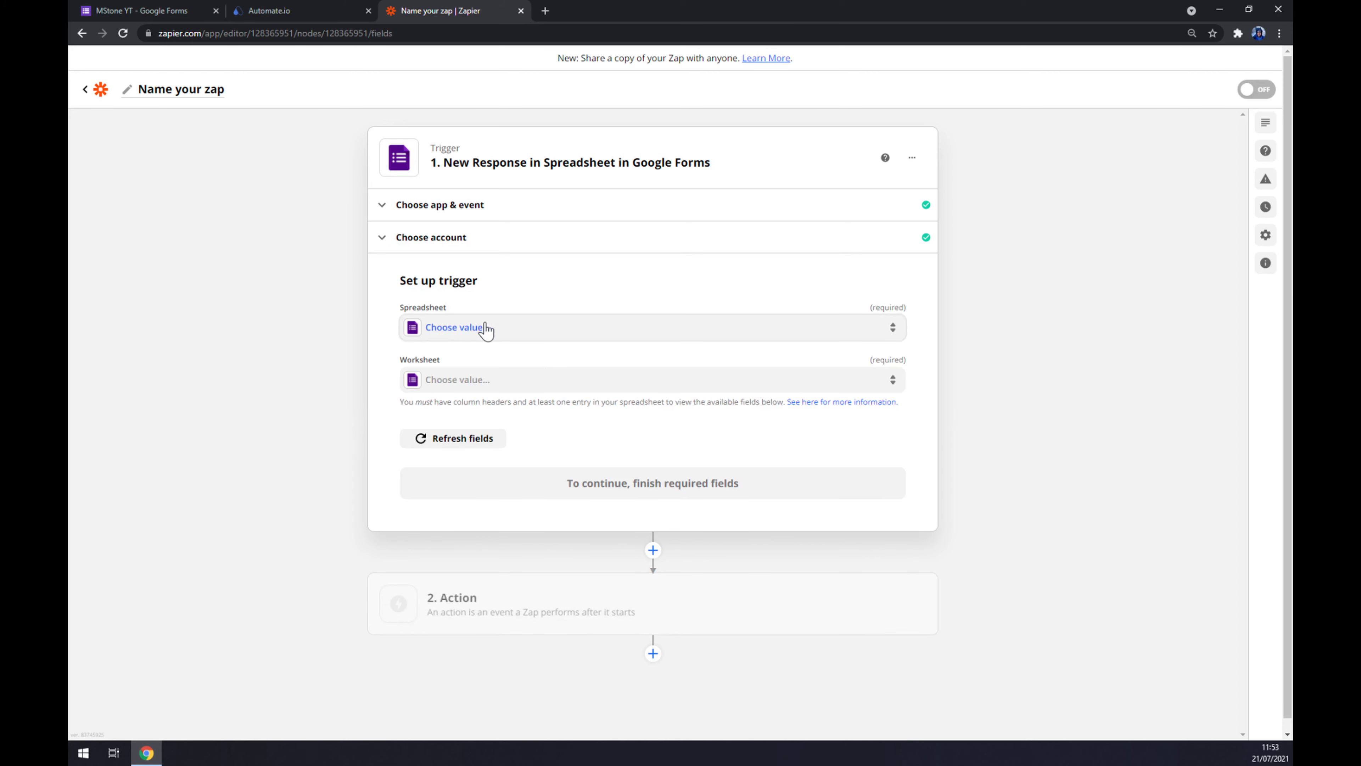
Point the trigger at the 'Pie chart 1' spreadsheet's Pie worksheet and continue.
{"action": "left_click", "coordinate": [456, 327]}
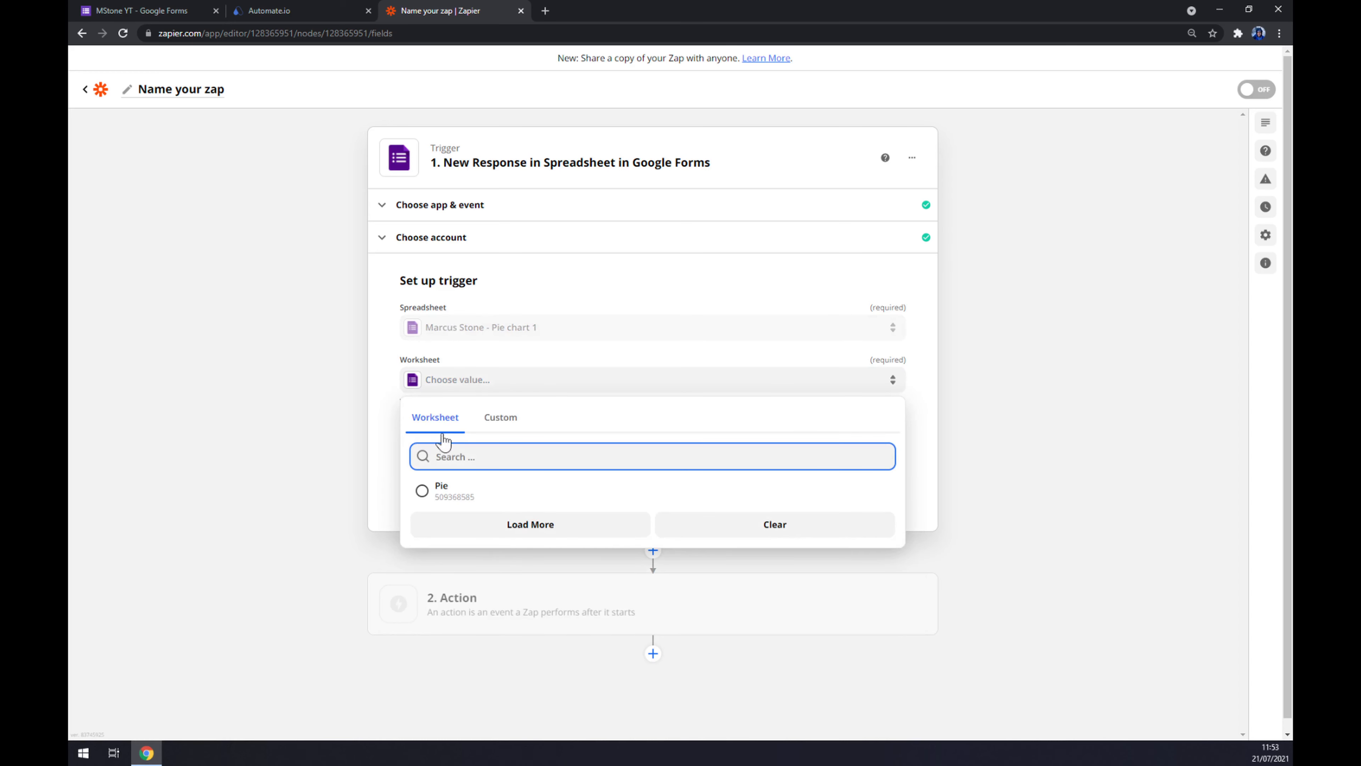
{"action": "left_click", "coordinate": [441, 490]}
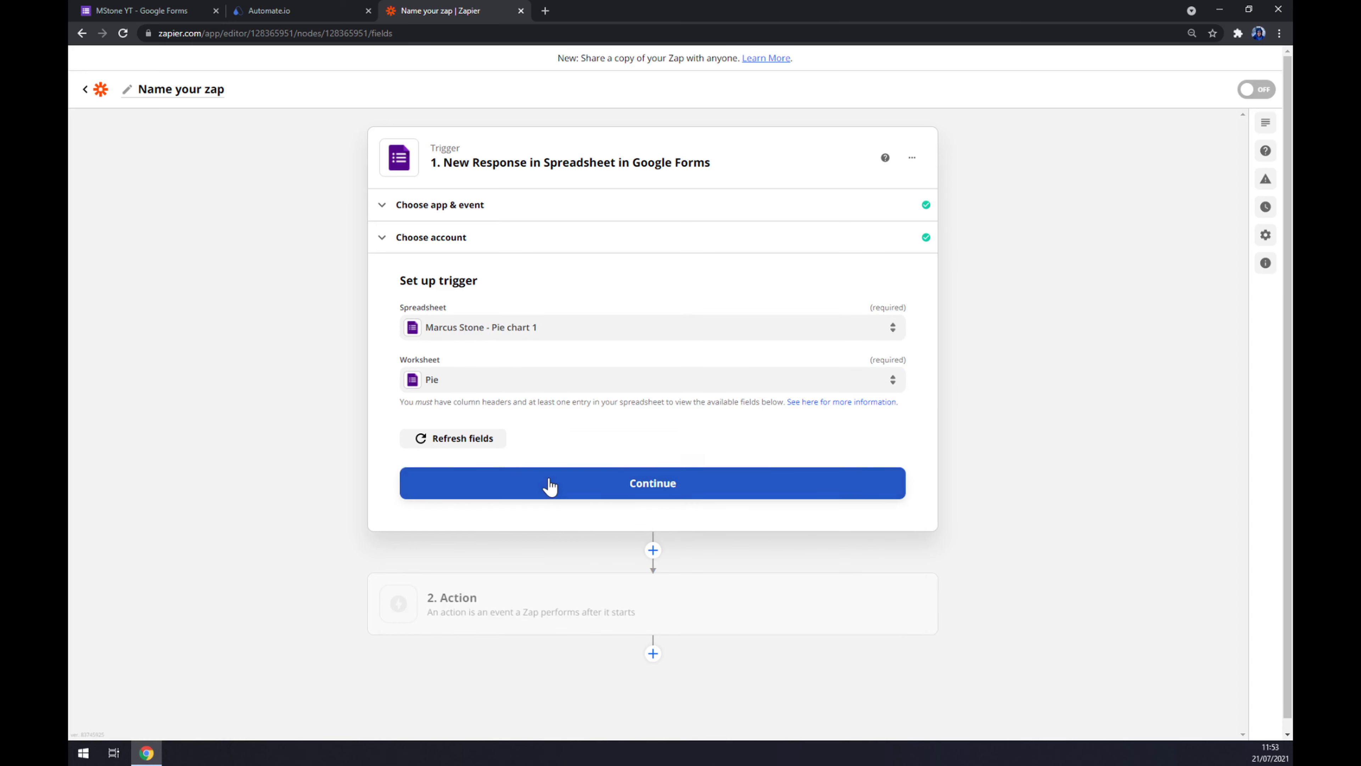
{"action": "left_click", "coordinate": [652, 482]}
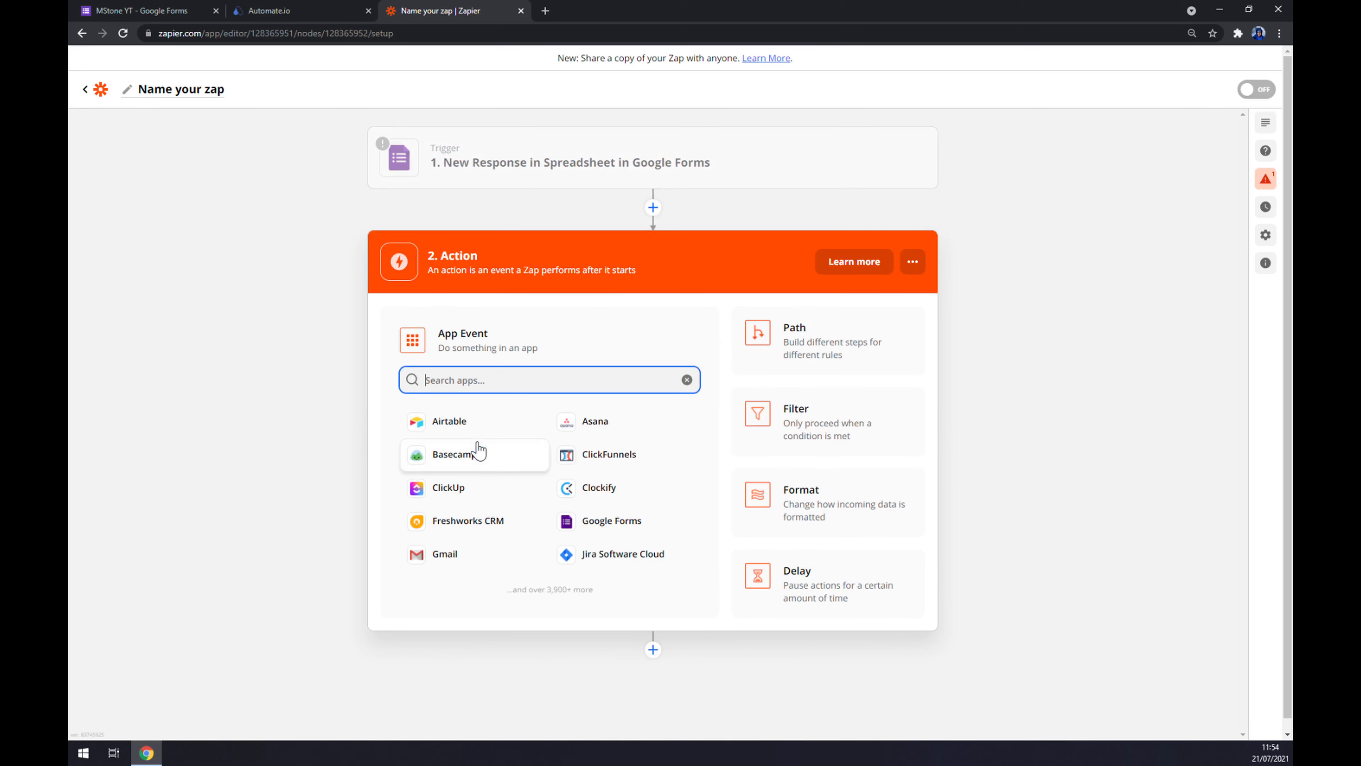
Set Mailchimp's Add/Update Subscriber as the Zap's action event and continue.
{"action": "type", "text": "mail"}
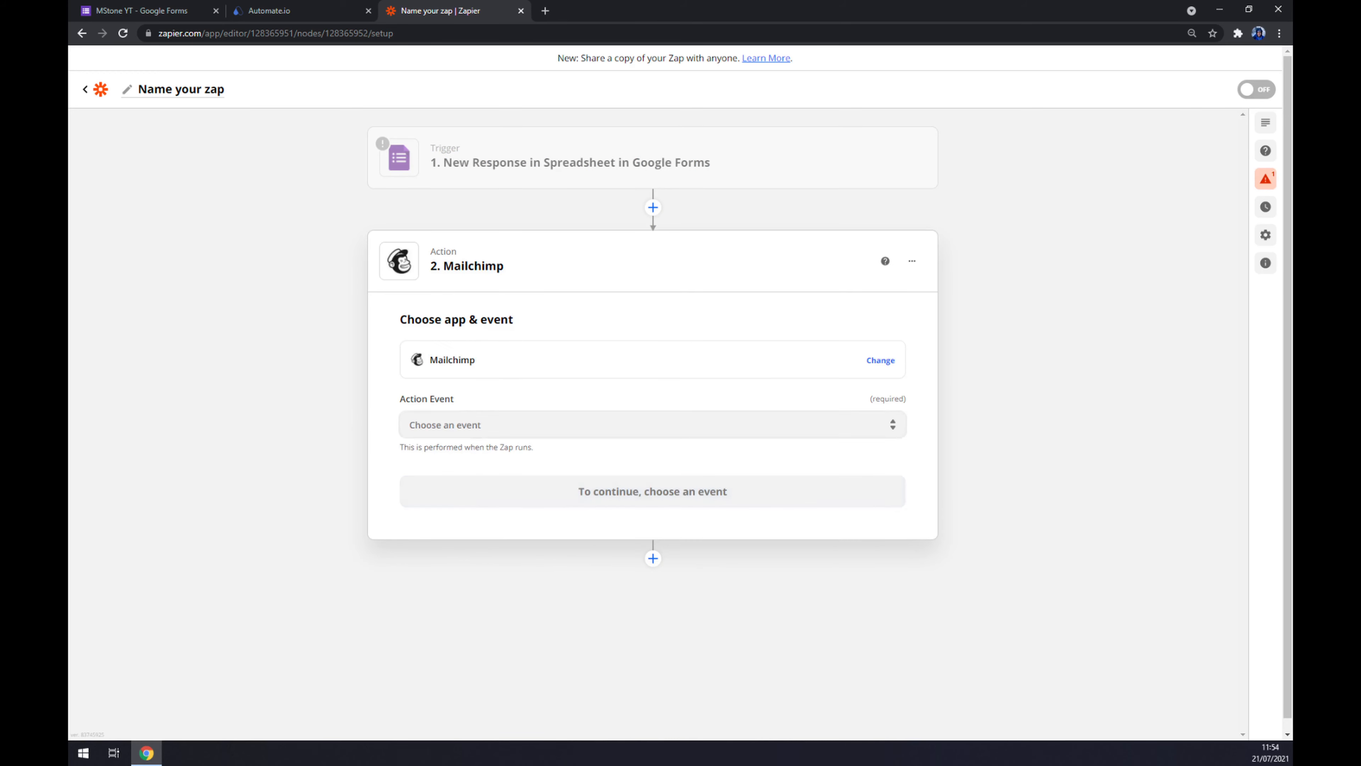
{"action": "left_click", "coordinate": [653, 425]}
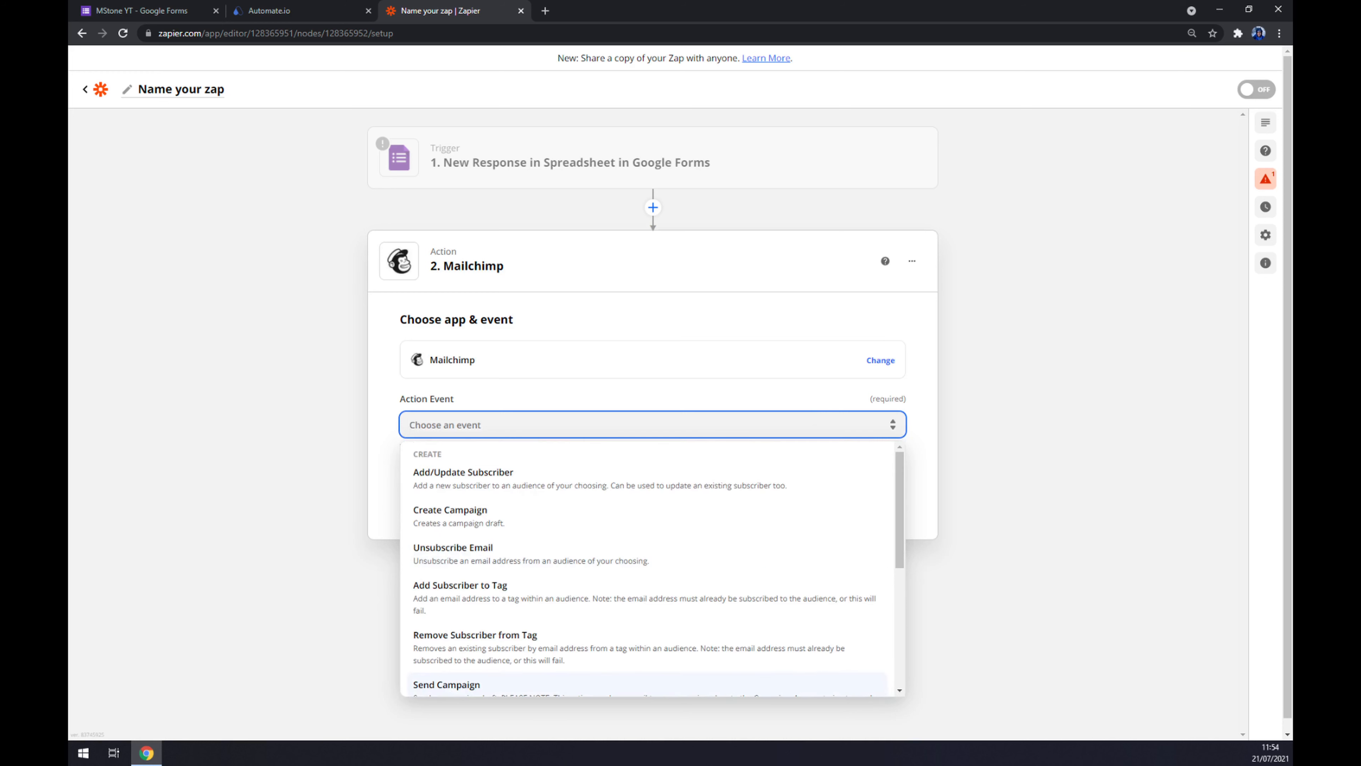
{"action": "left_click", "coordinate": [463, 471]}
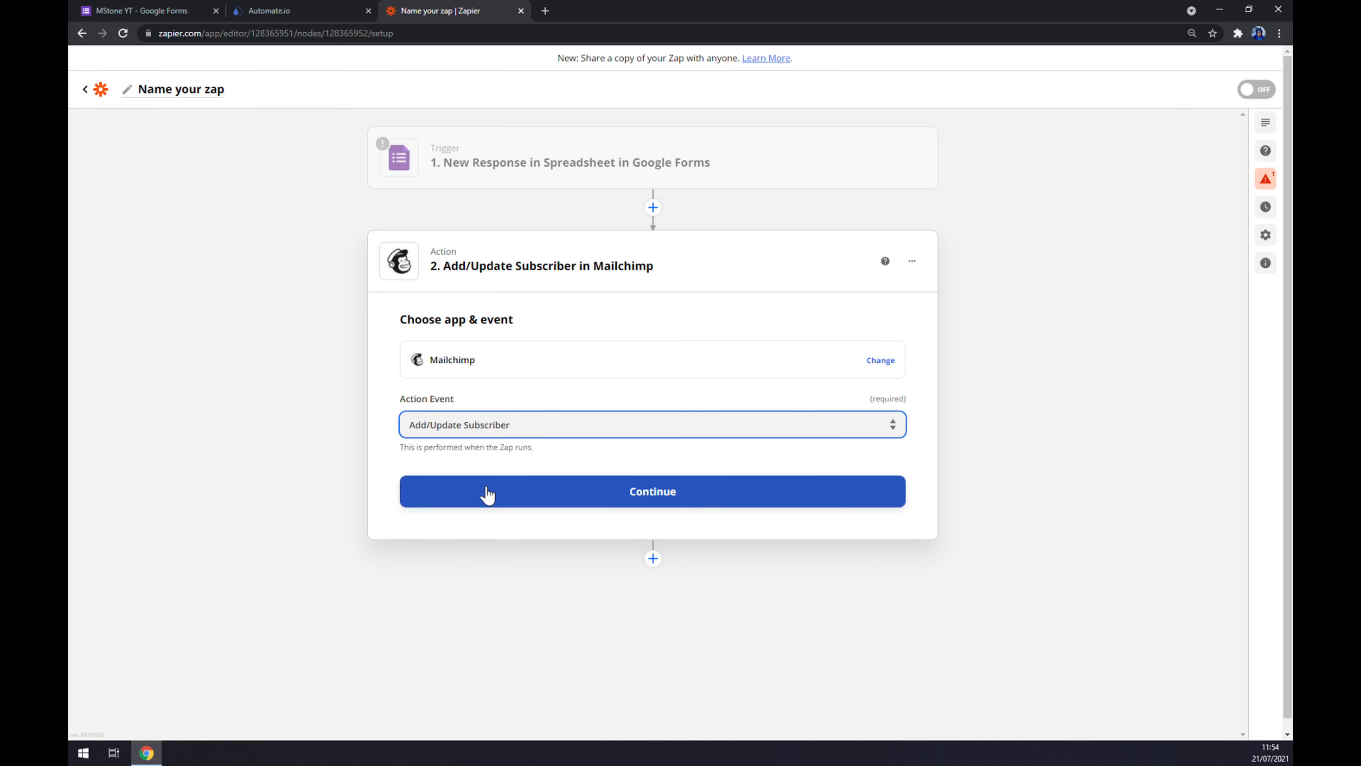
{"action": "left_click", "coordinate": [653, 490]}
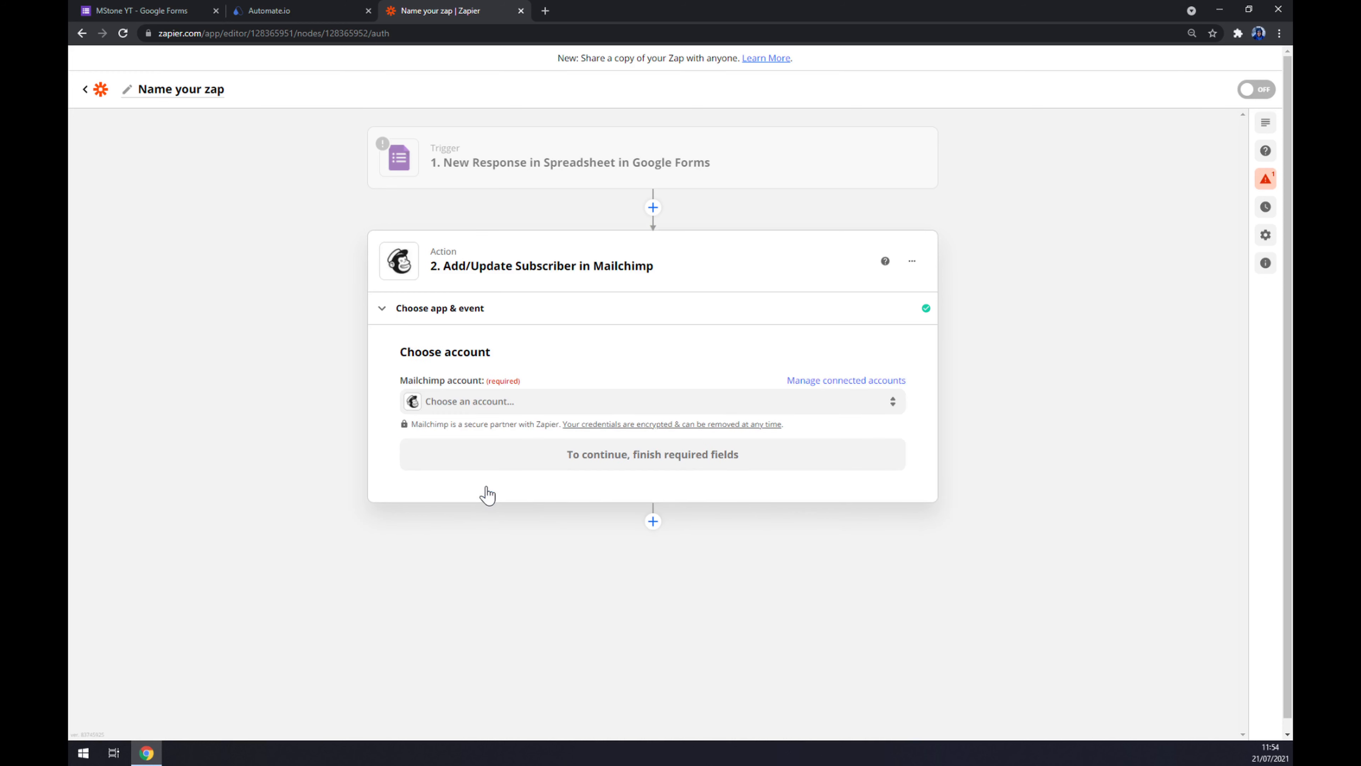
{"action": "mouse_move", "coordinate": [510, 515]}
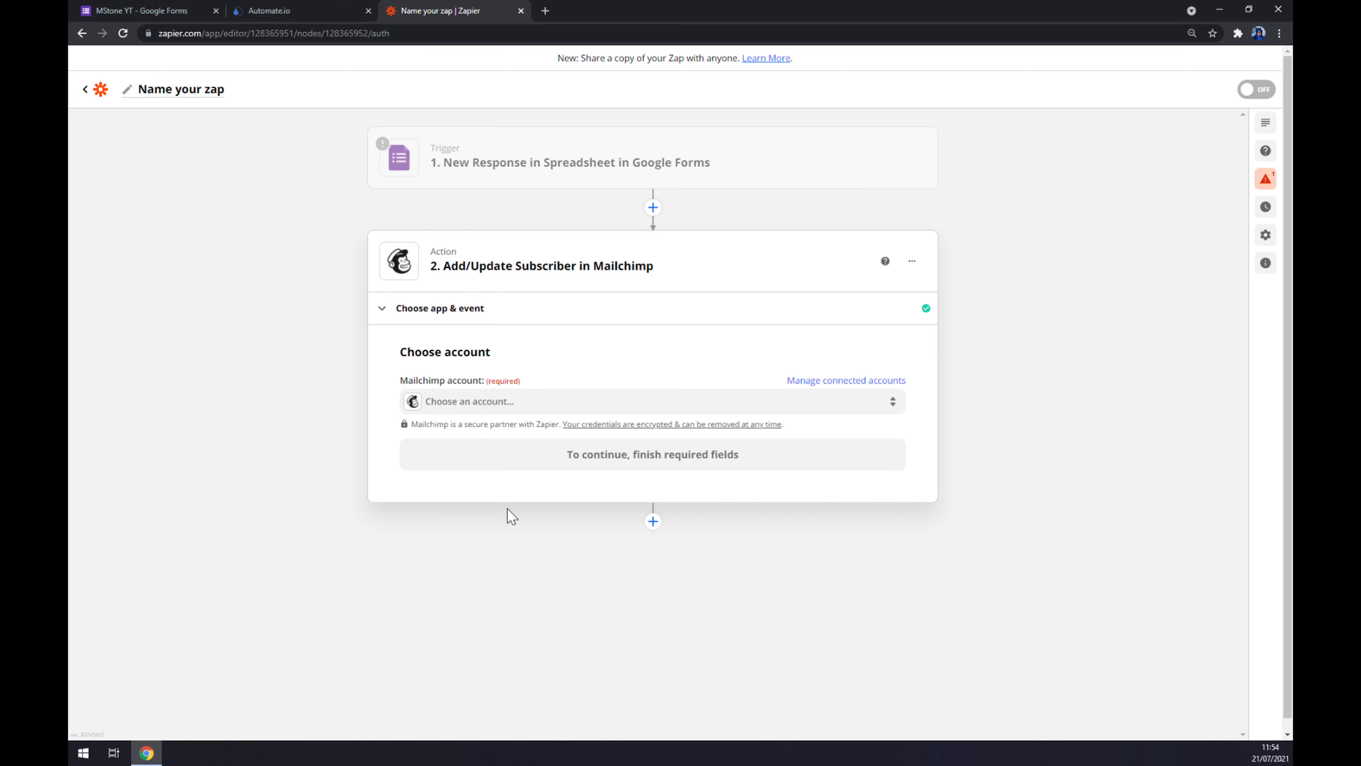